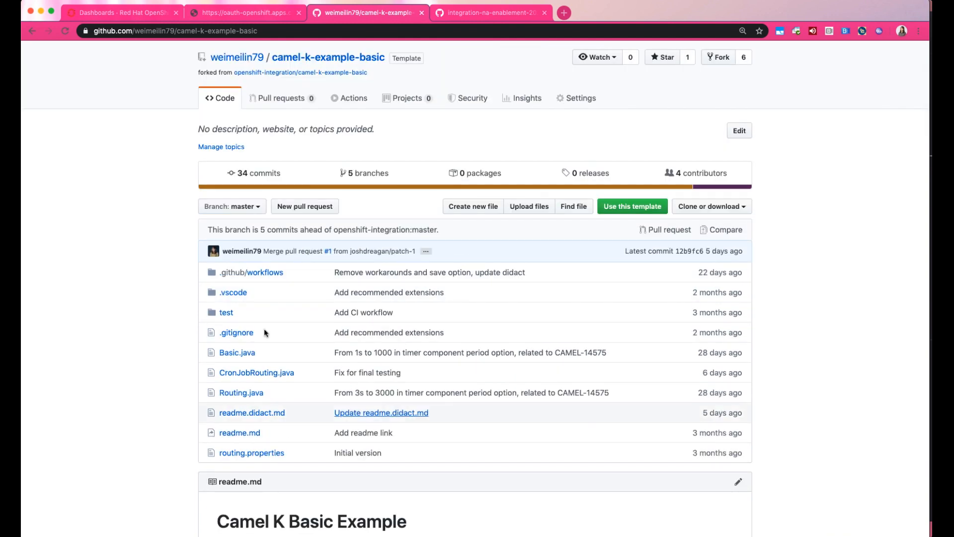
mouse_move(384, 327)
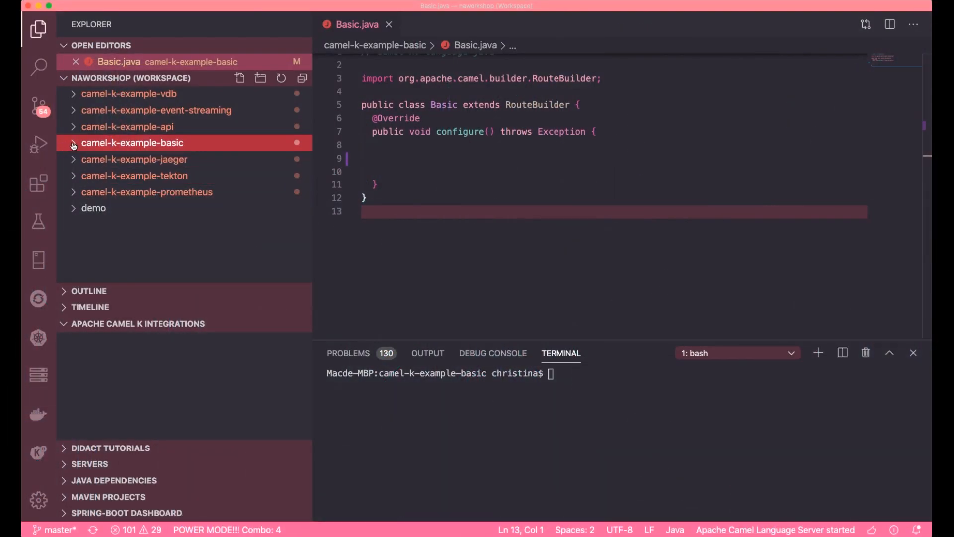
Start the Didact tutorial from readme.didact.md in the camel-k-example-basic project
left_click(132, 142)
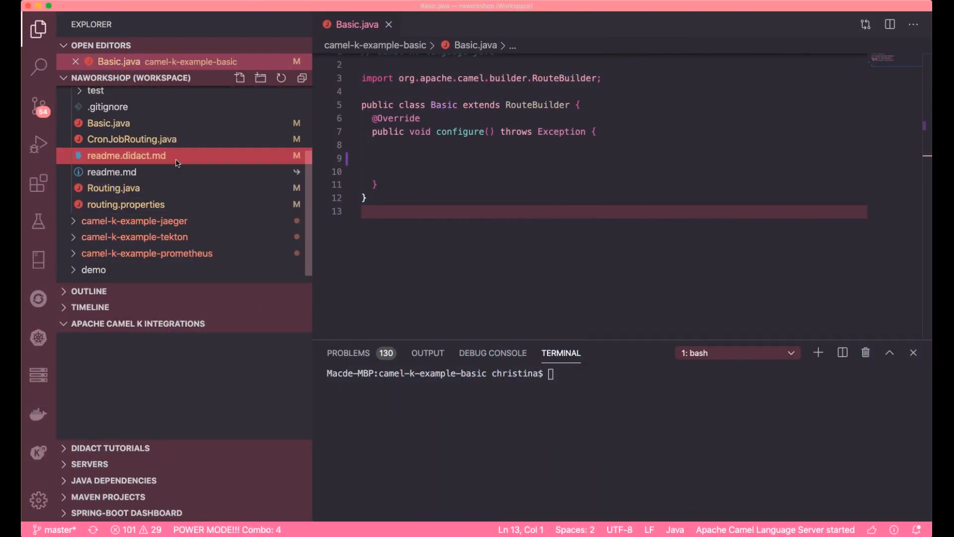
right_click(127, 155)
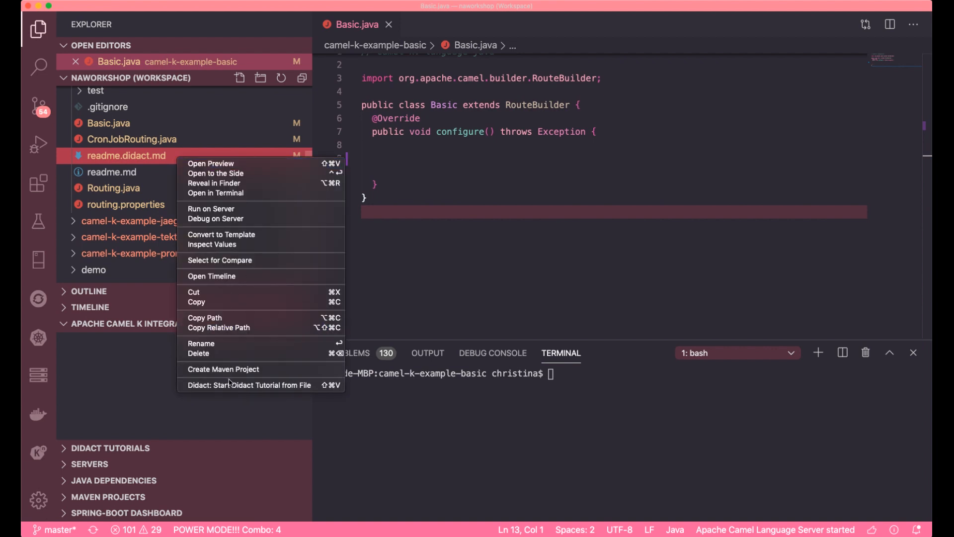
left_click(210, 163)
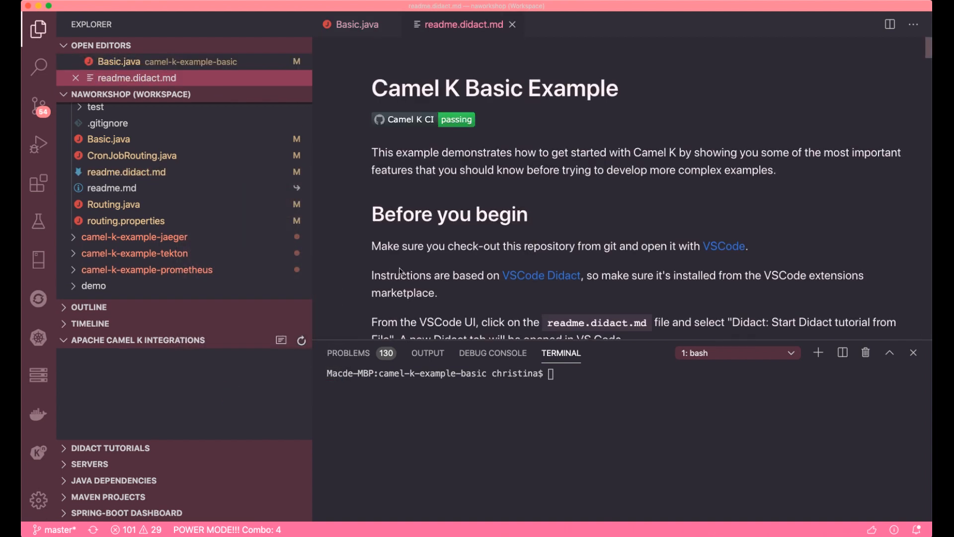
Run the tutorial's requirement checks and dismiss the Camel K CLI notification
scroll("down", 3)
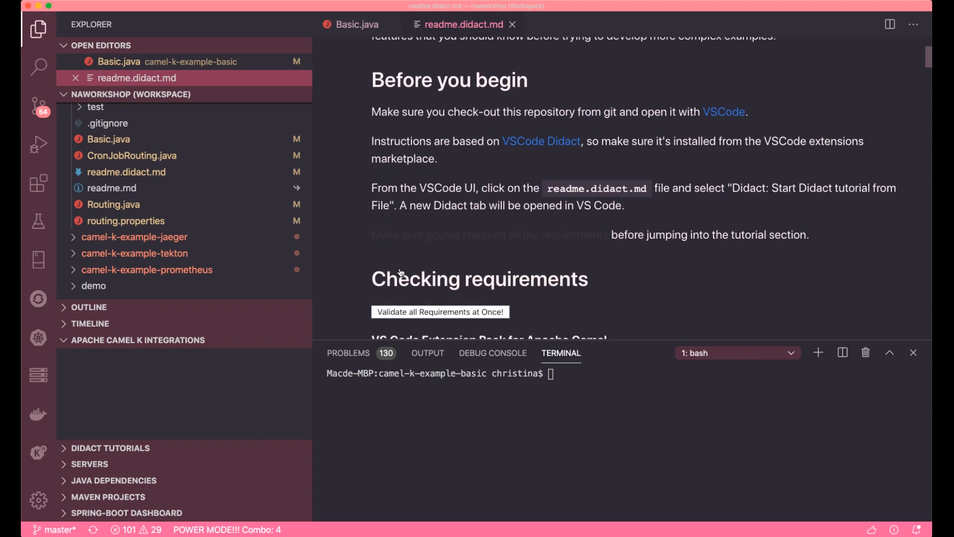
scroll("down", 3)
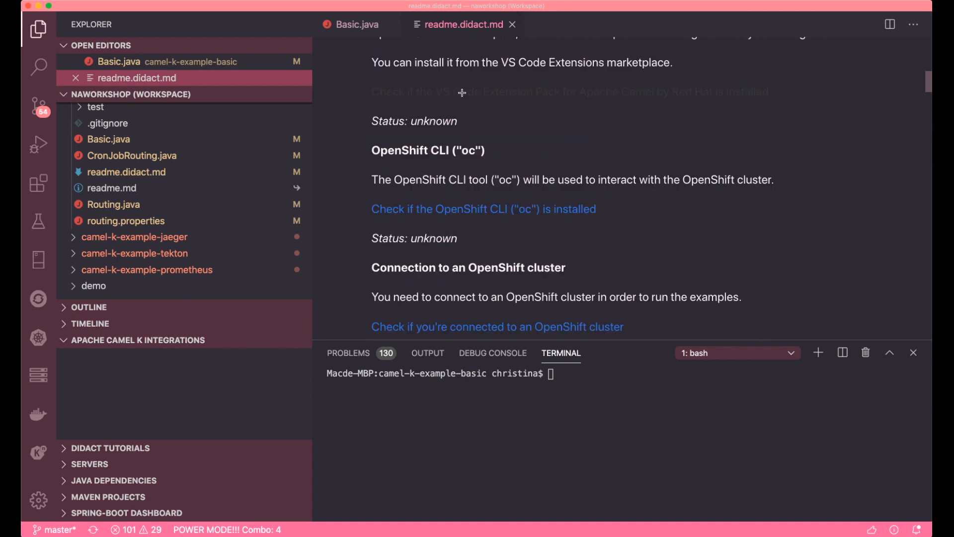
left_click(568, 92)
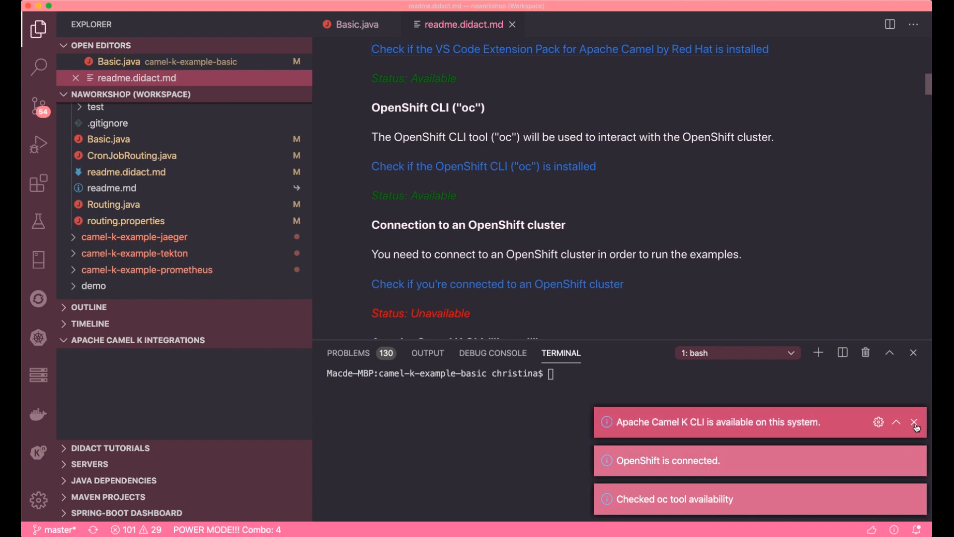
left_click(914, 422)
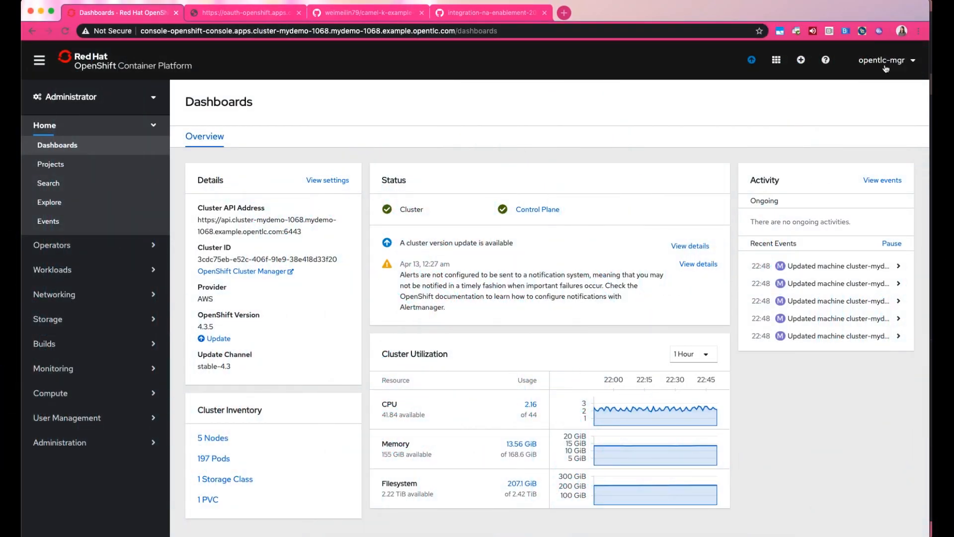
Request Copy Login Command from the user menu and select the oc login command with its token
left_click(882, 60)
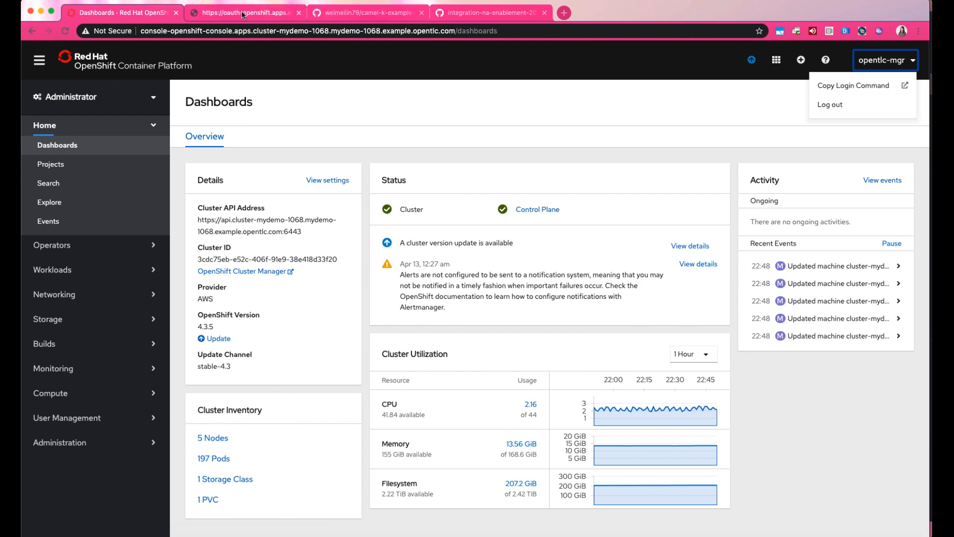
left_click(243, 12)
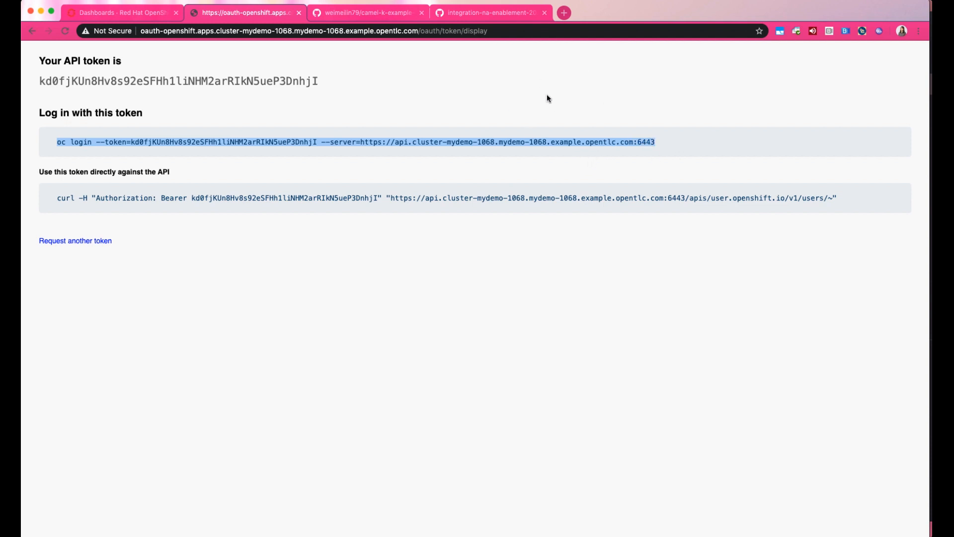
left_click(121, 12)
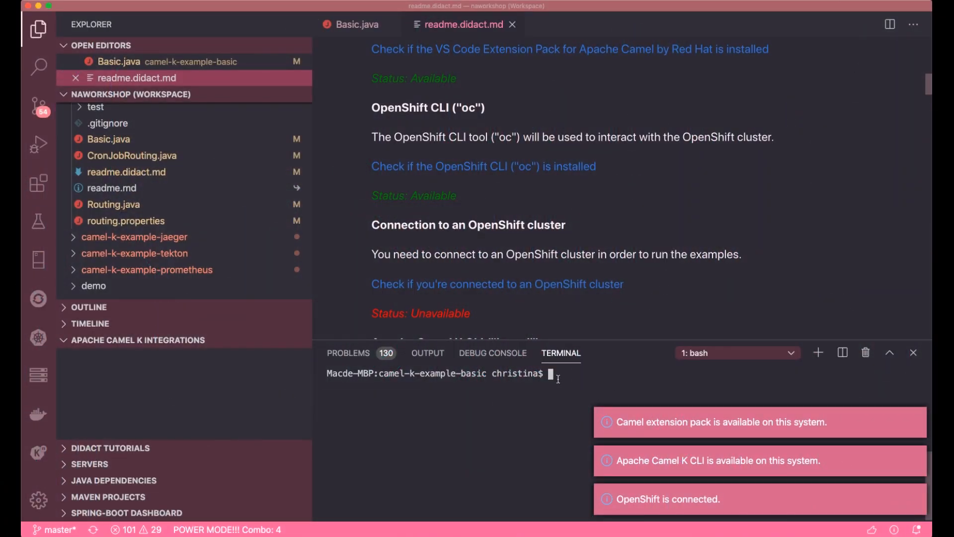
Run oc login with the API token, accept insecure connections, and expand the cluster's projects
type("oc login --token=kd0fjKUn8Hv8s92eSFHh1liNHM2arRIkN5ueP3DnhjI --server=https://api.cluster-mydemo-1068.mydemo-1068.example.opentlc.com:6443")
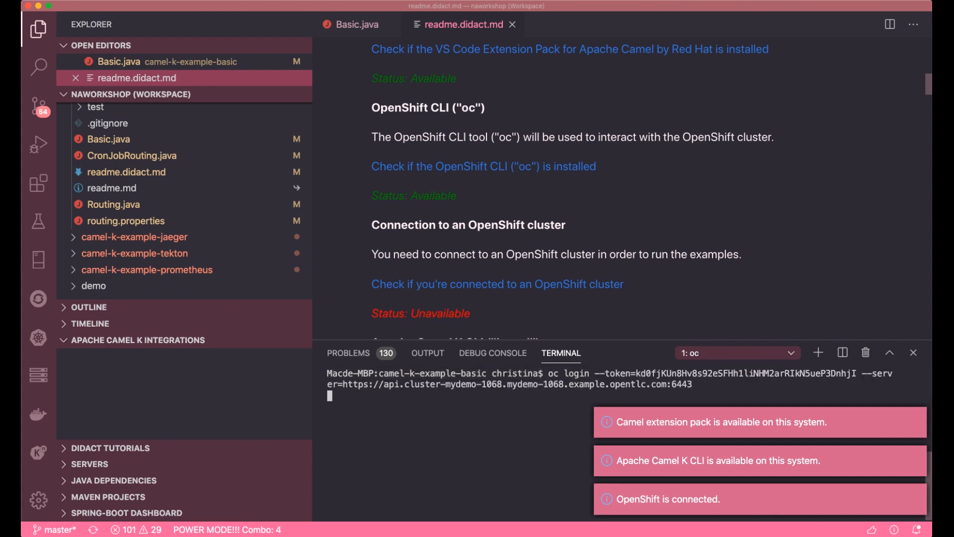
type("y/n): y")
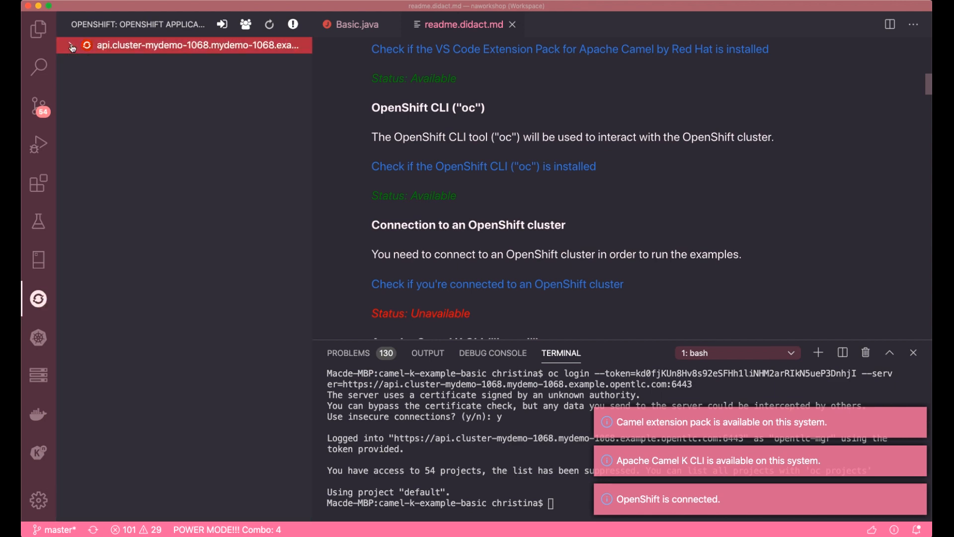
left_click(70, 44)
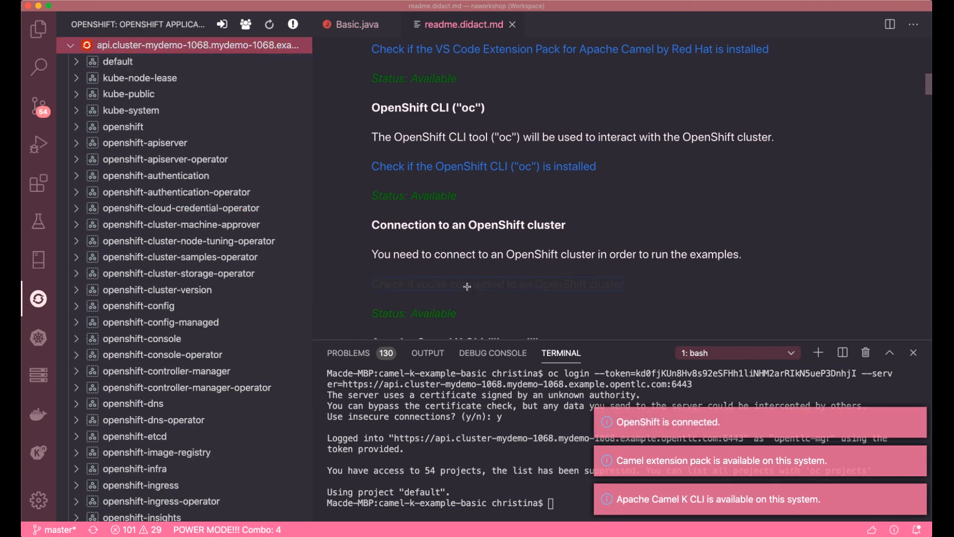
scroll("down", 3)
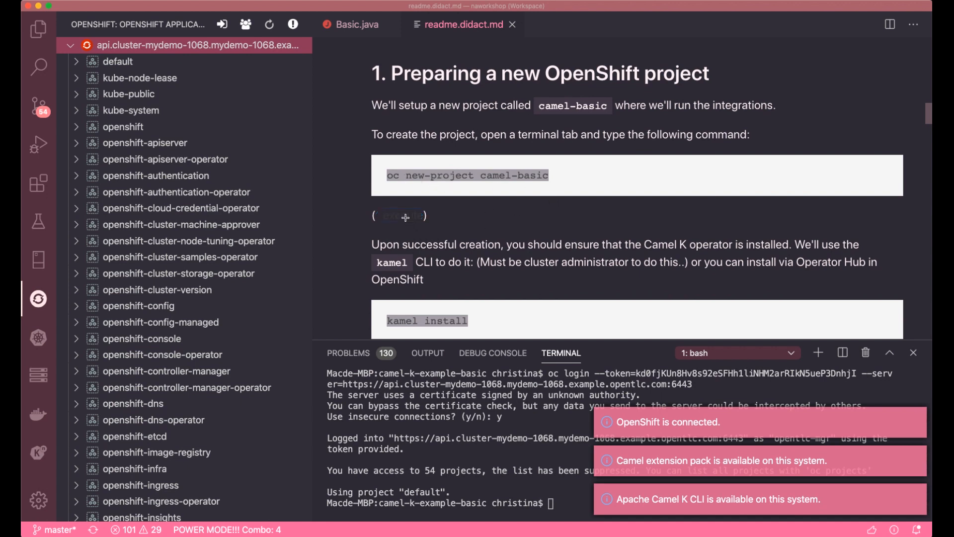
Execute 'oc new-project camel-basic' and then 'kamel install' from the tutorial links
left_click(403, 214)
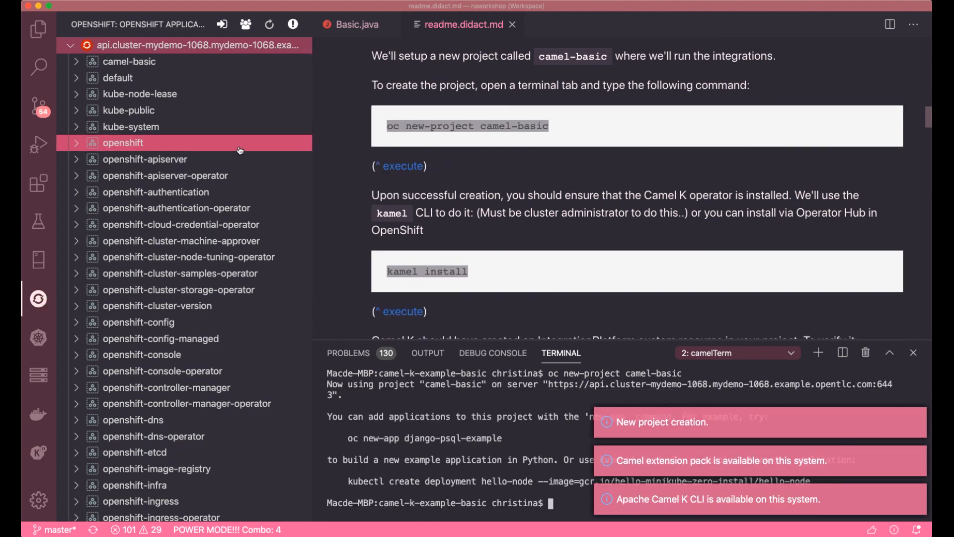
left_click(129, 60)
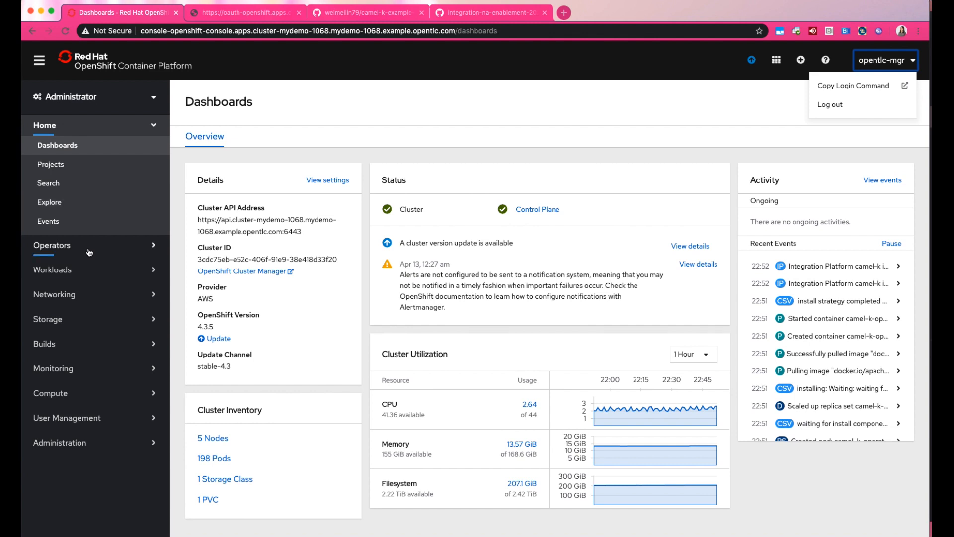
Show Installed Operators filtered to the camel-basic project
left_click(51, 245)
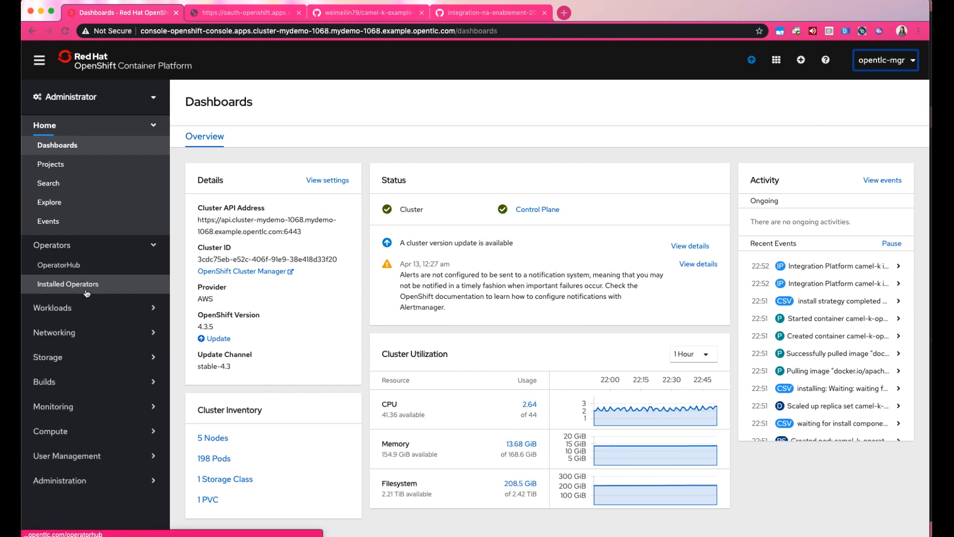
left_click(70, 283)
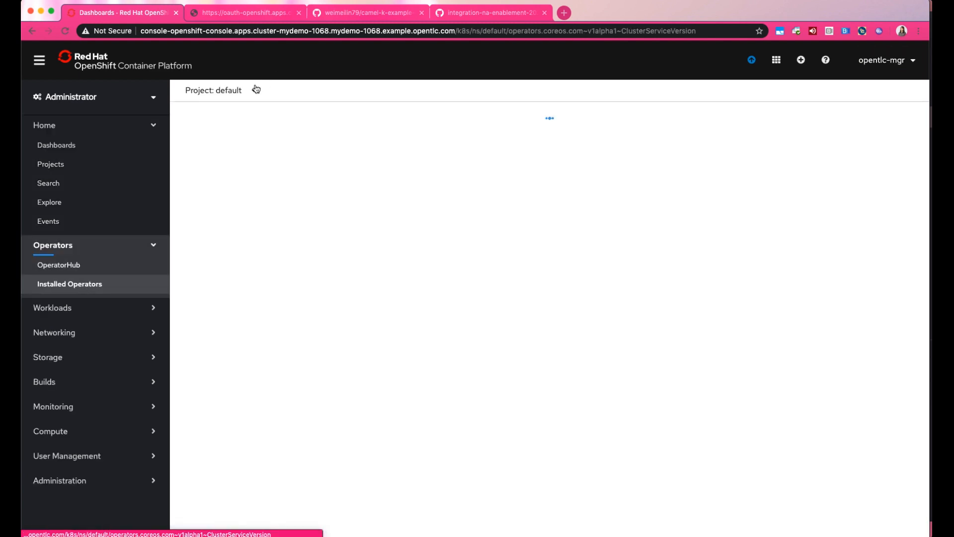
left_click(220, 90)
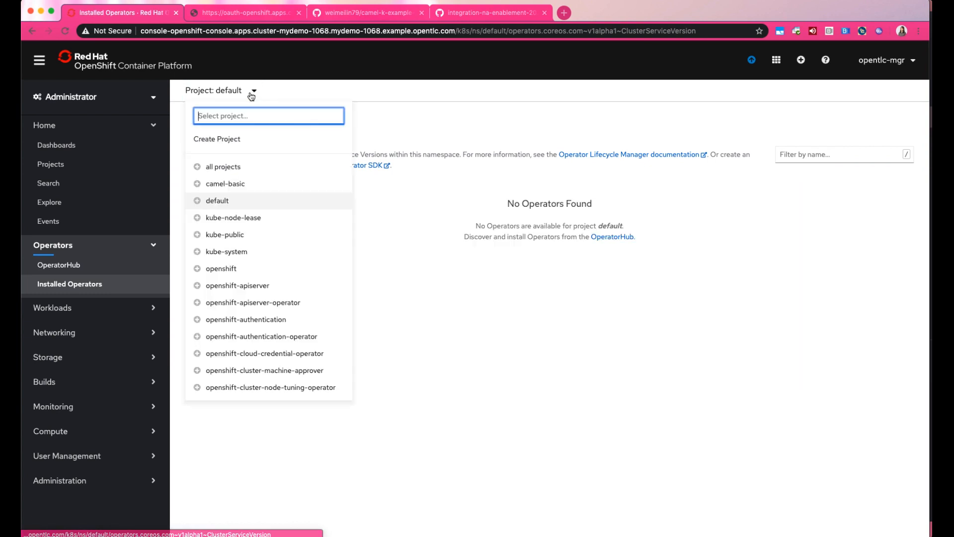
left_click(226, 183)
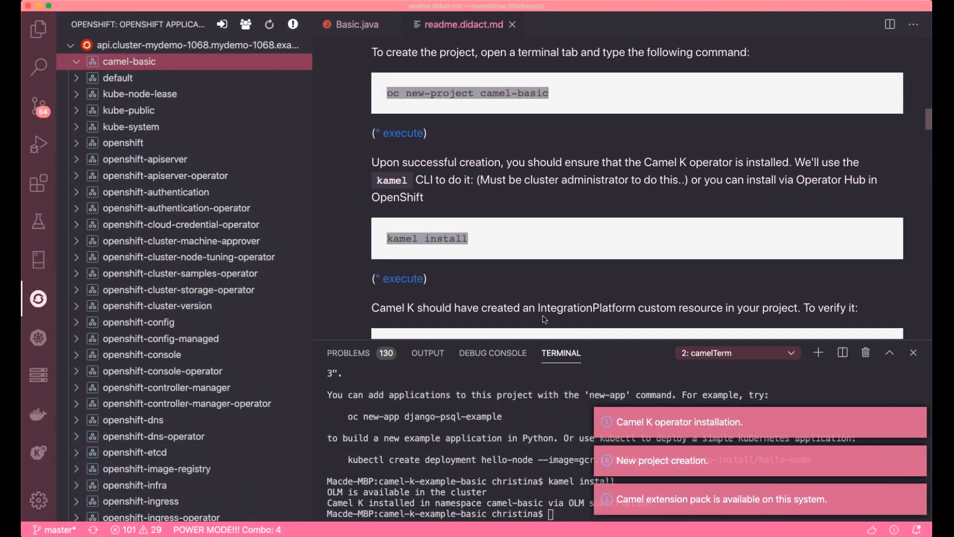
Write the Basic.java route: timer?period=1000, setHeader("example") constant, simple body, to log
scroll("down", 3)
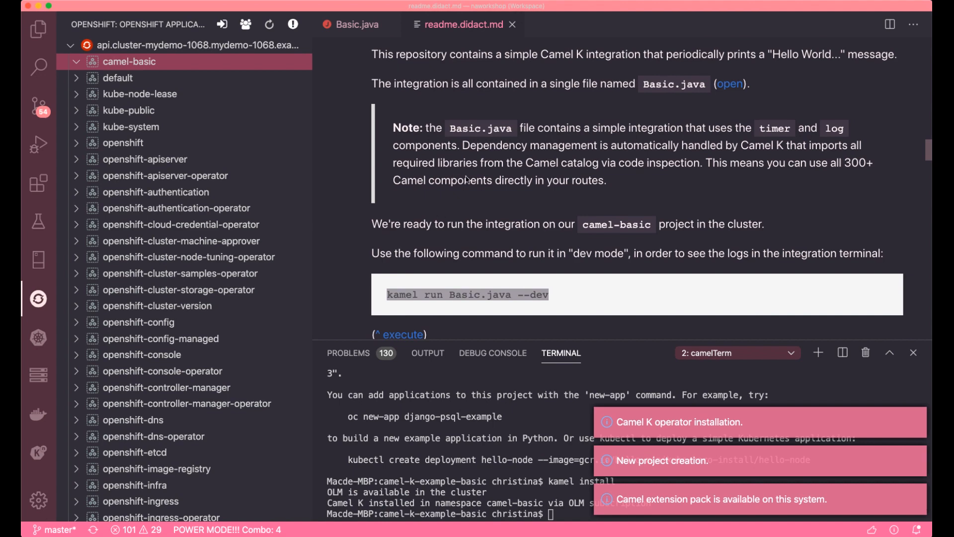
left_click(731, 83)
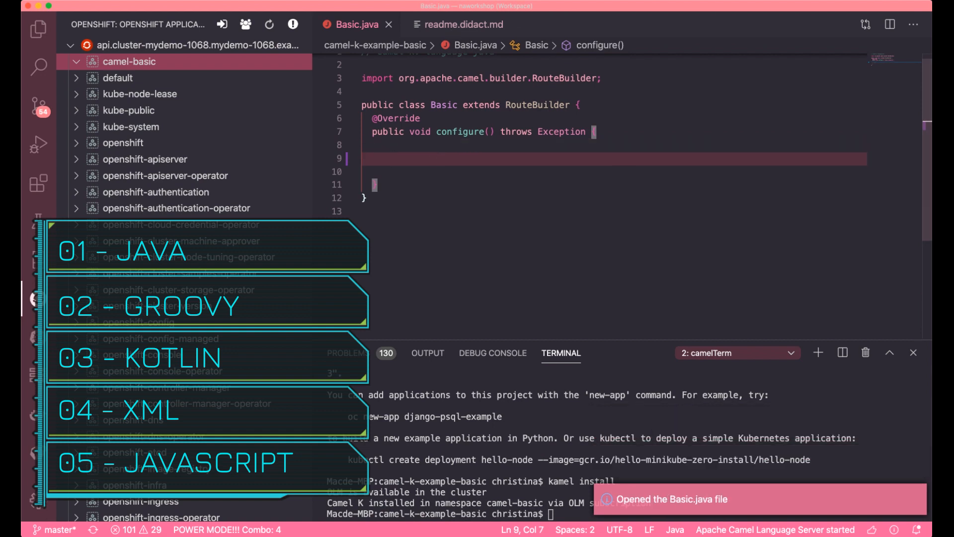
type("from(\"timer:jav")
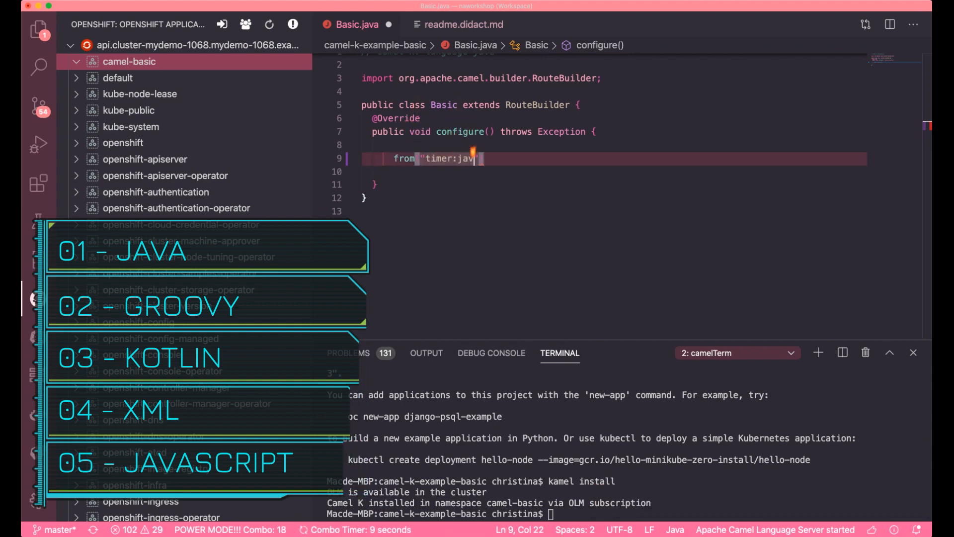
type("?period=1000&fixedRate=true")
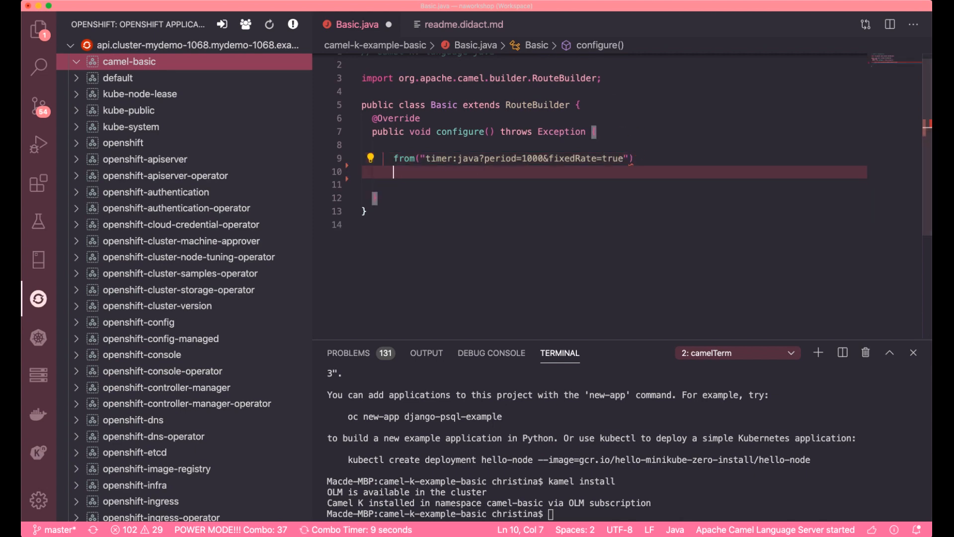
type(".setHeader(\"example")
type(".setBody")
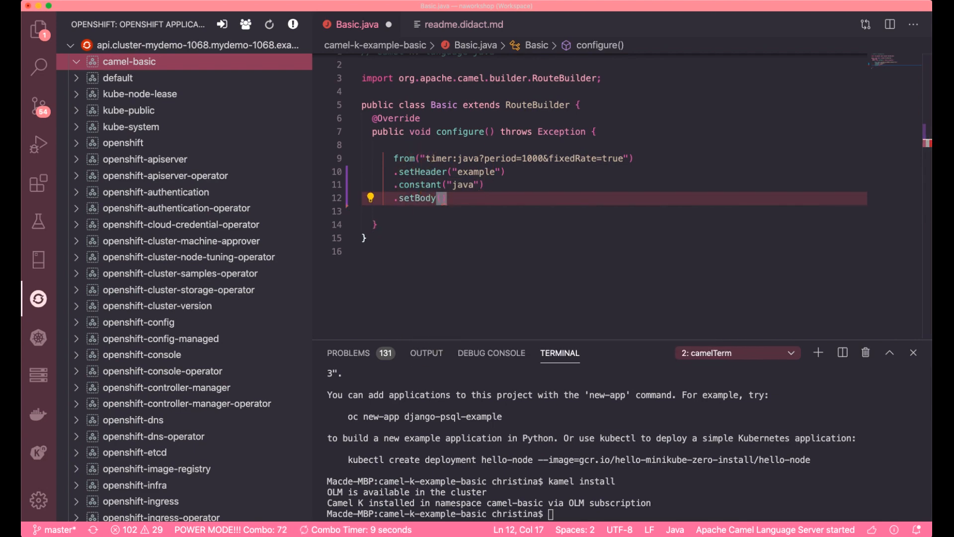
type("().simple(\"text\")")
left_click(615, 210)
type(".to(\"log:ingo")
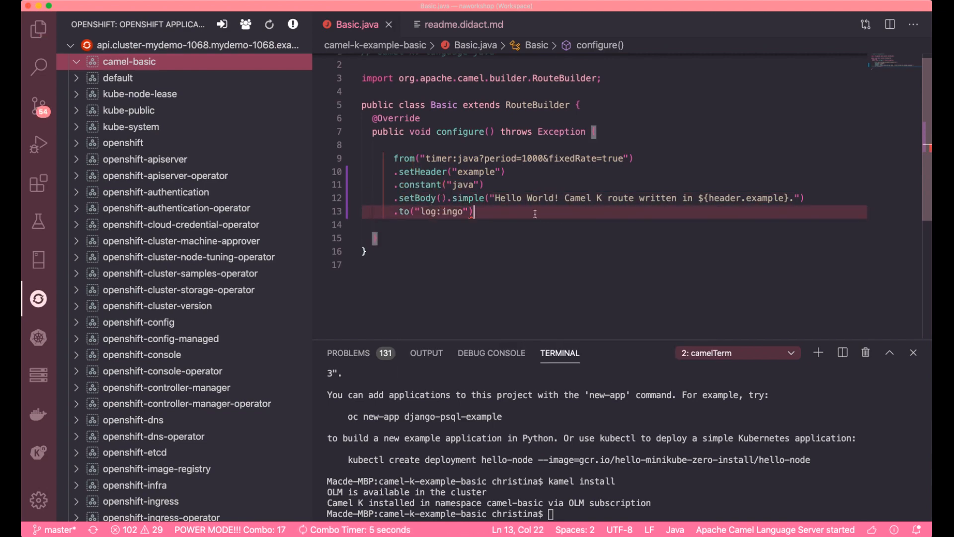
type(";")
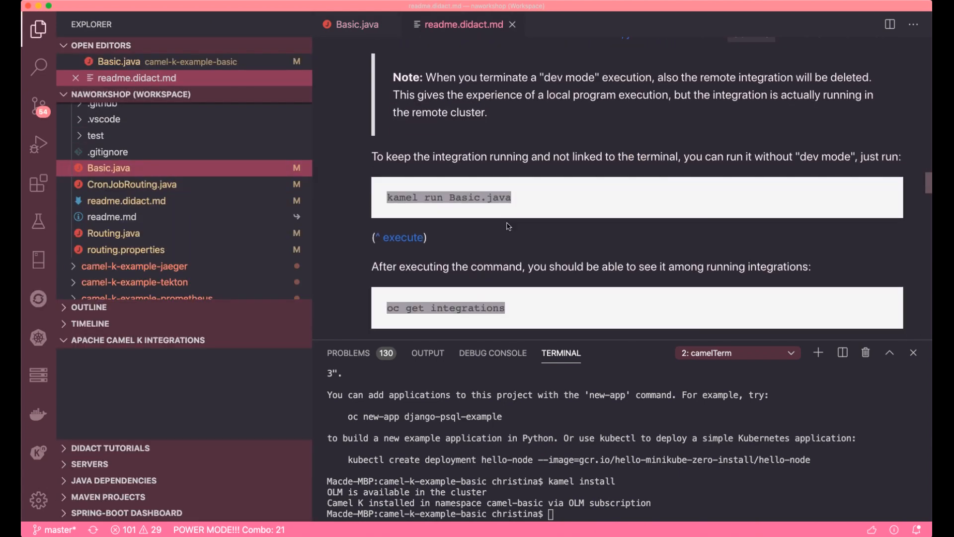
Start Basic.java as an Apache Camel K integration in Dev Mode
scroll("down", 3)
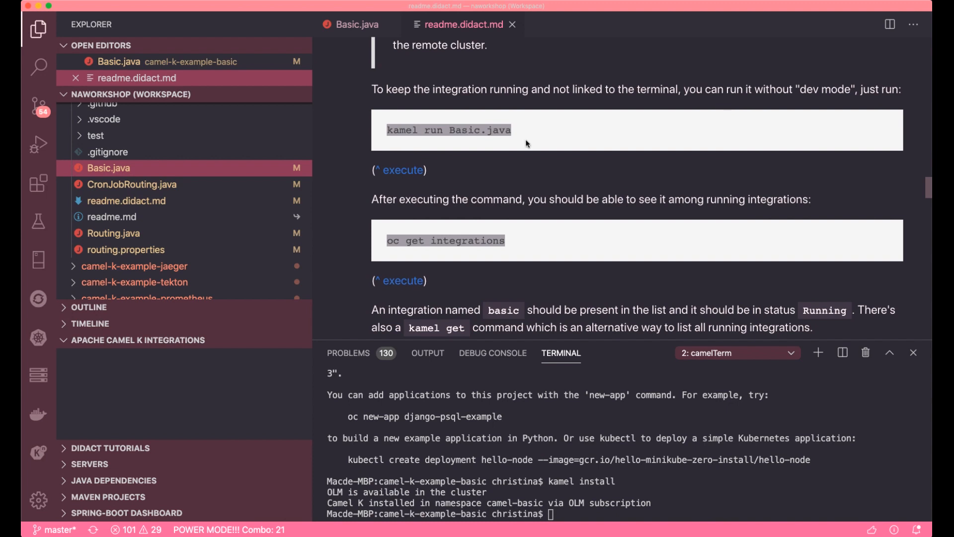
mouse_move(265, 173)
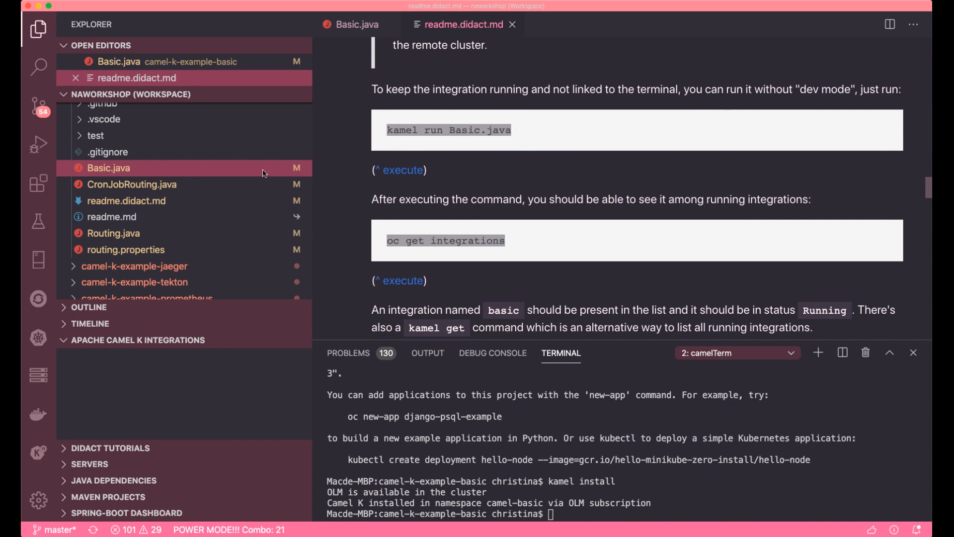
right_click(108, 168)
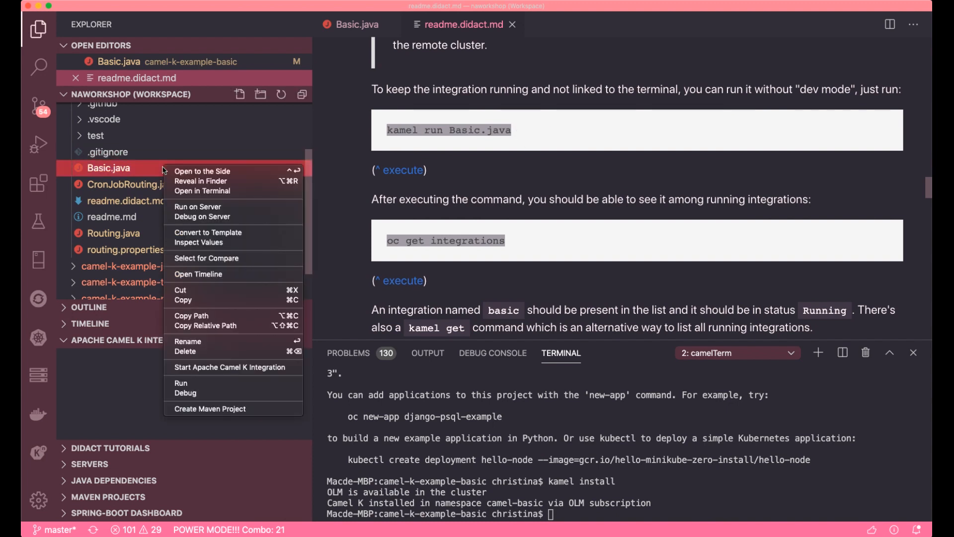
left_click(230, 366)
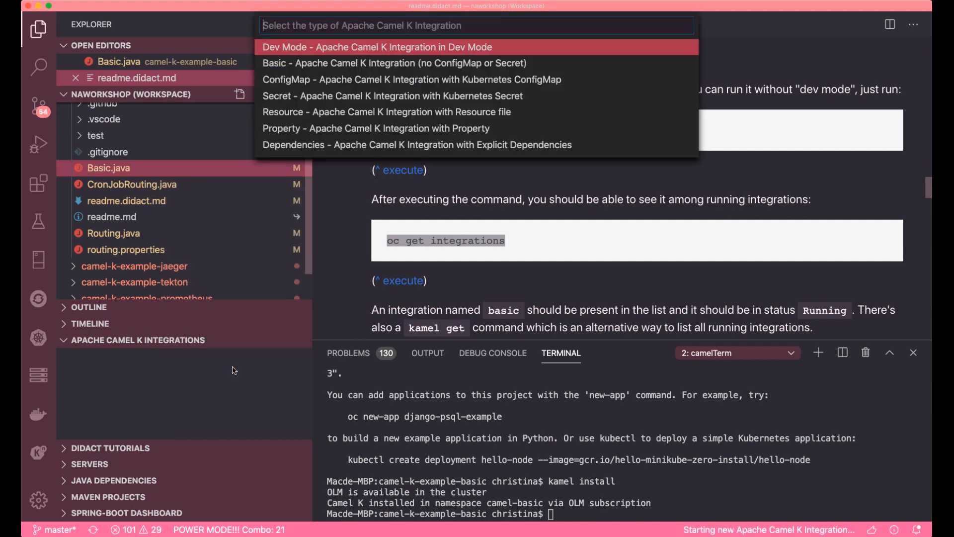
mouse_move(286, 53)
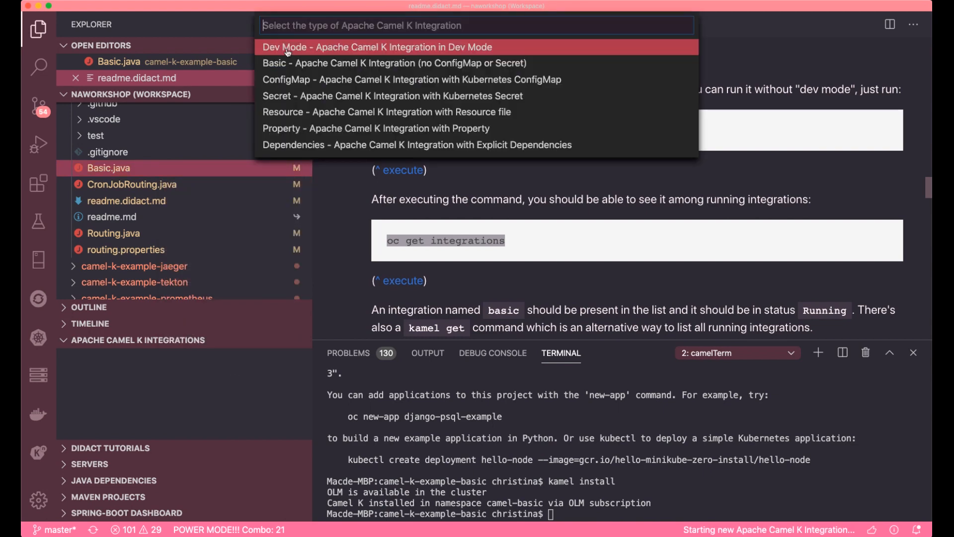
left_click(377, 47)
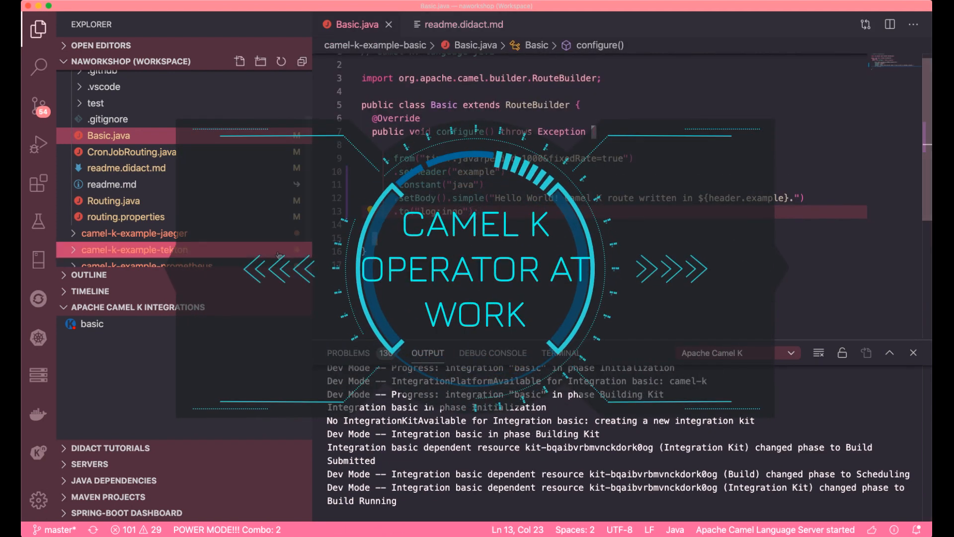
mouse_move(91, 323)
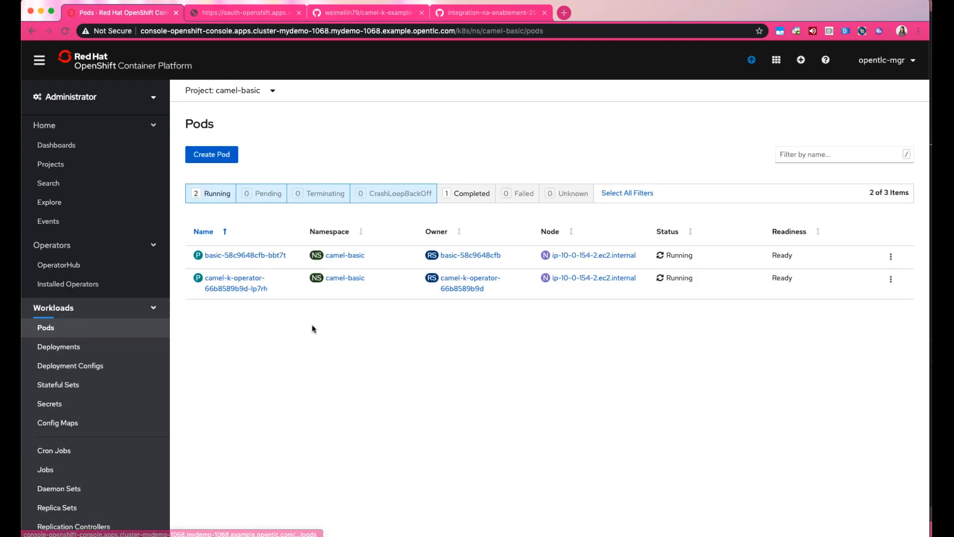
View the details of the running basic-58c9648cfb-bbt7t pod
left_click(243, 256)
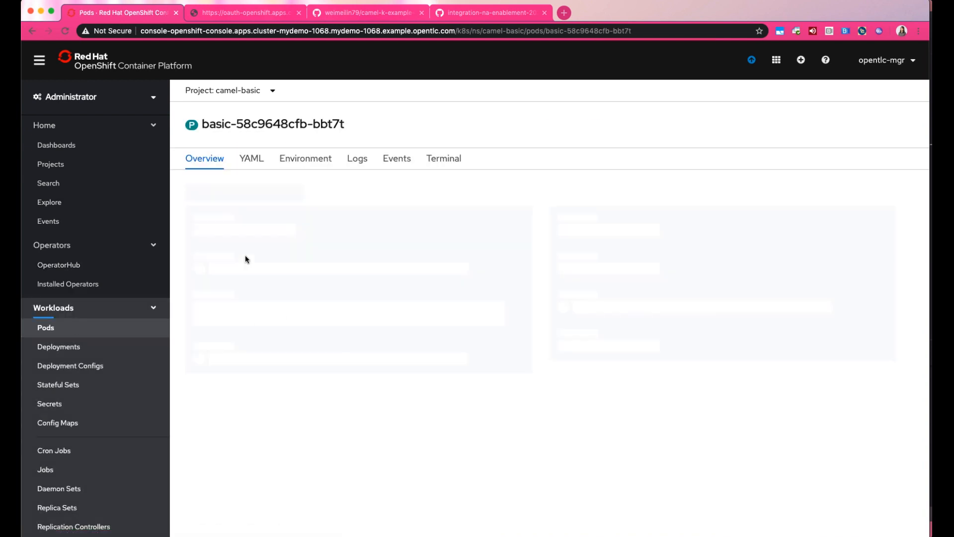
left_click(356, 158)
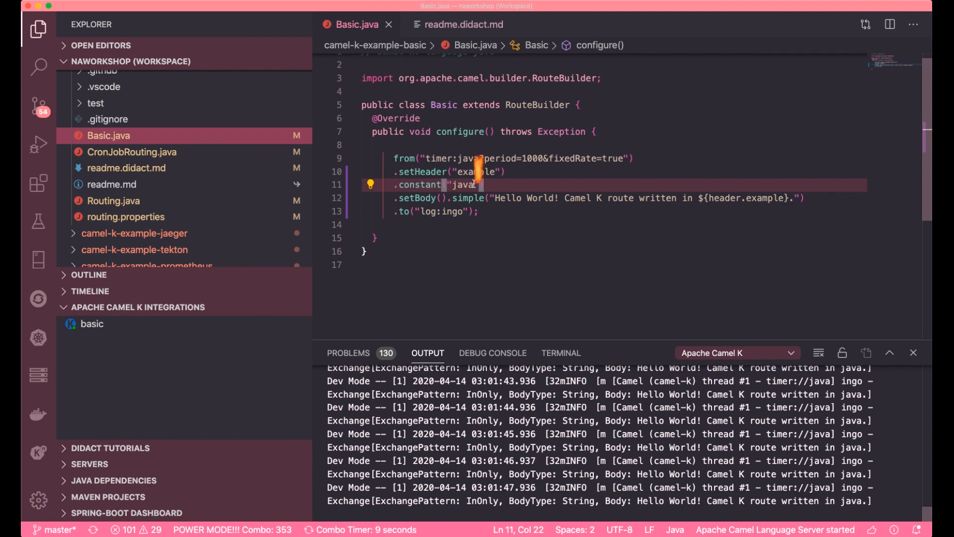
Edit .constant("java") to .constant("java11") on line 11 of Basic.java
type("11")
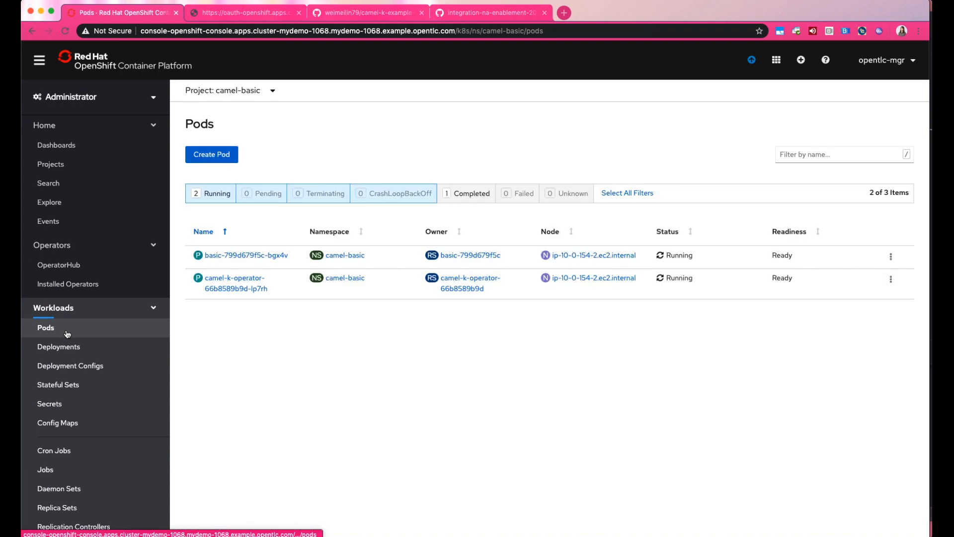
View the details of the new basic-799d679f5c-bgx4v pod
left_click(245, 255)
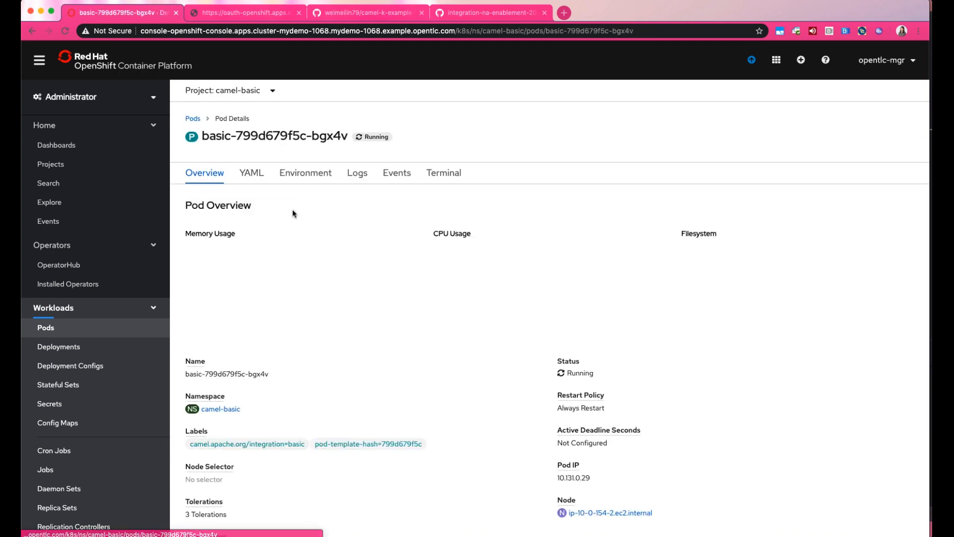
left_click(357, 172)
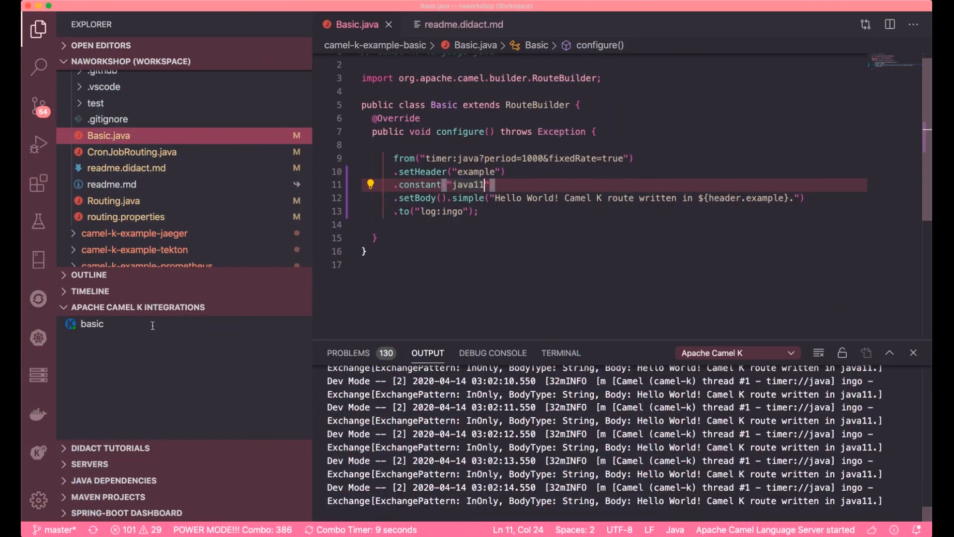
Remove the basic integration from the Apache Camel K Integrations list
right_click(92, 324)
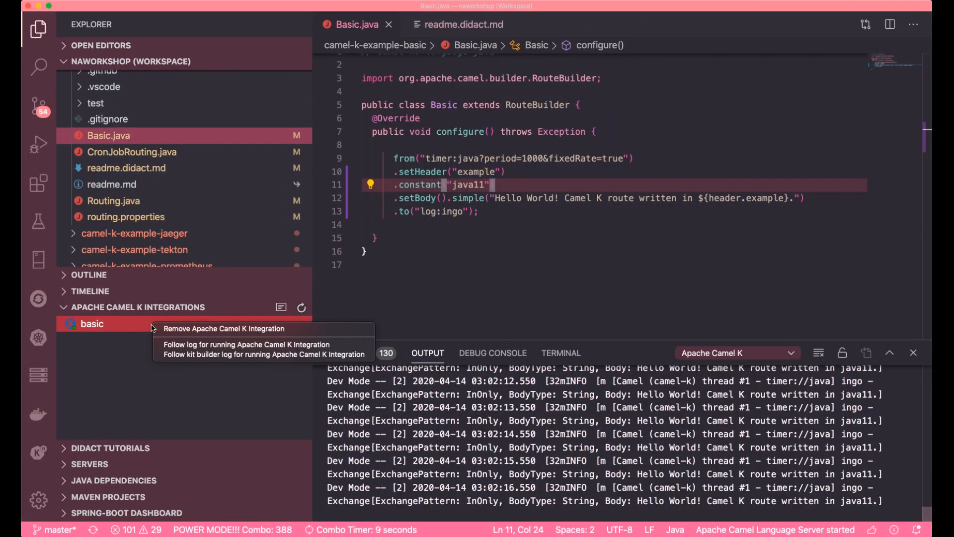
left_click(224, 328)
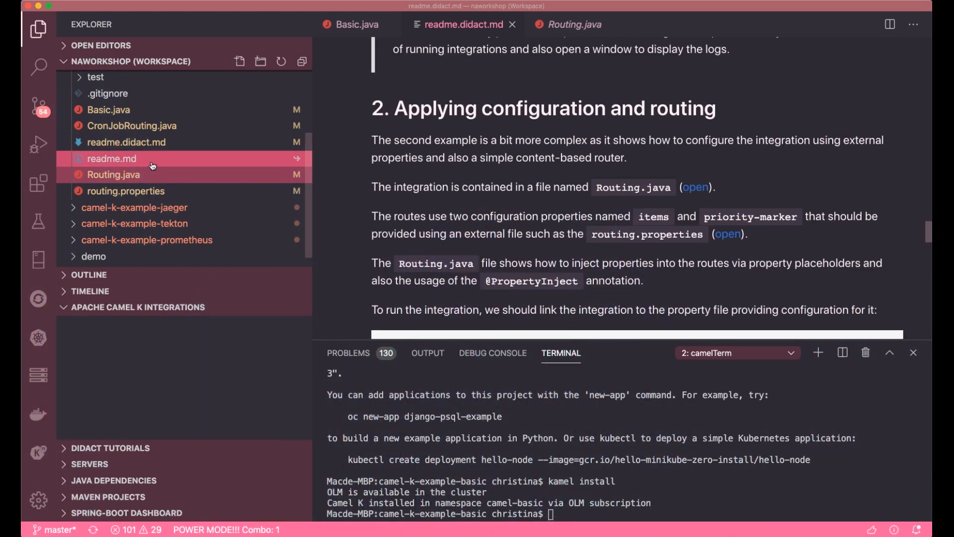
Review Routing.java routes and routing.properties, then return to readme.didact.md
left_click(573, 24)
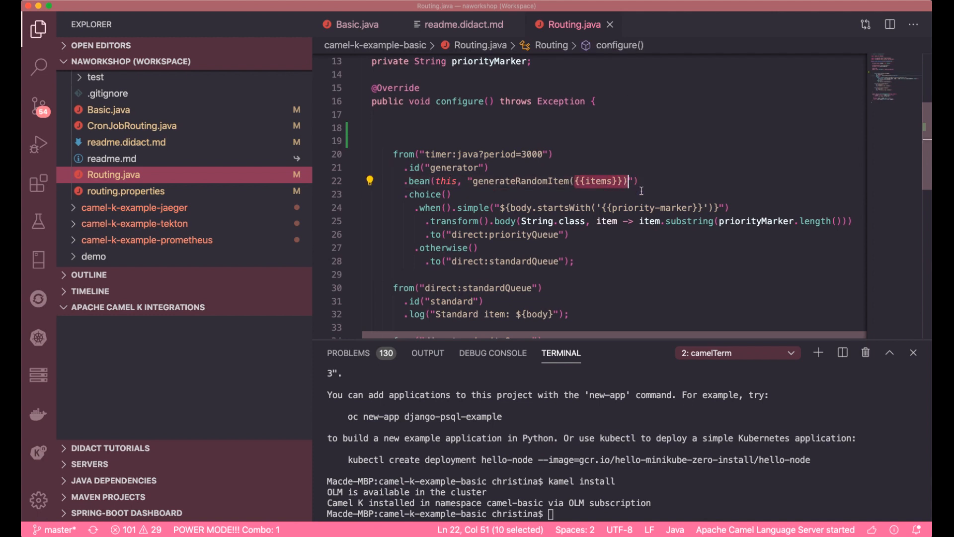
scroll("down", 3)
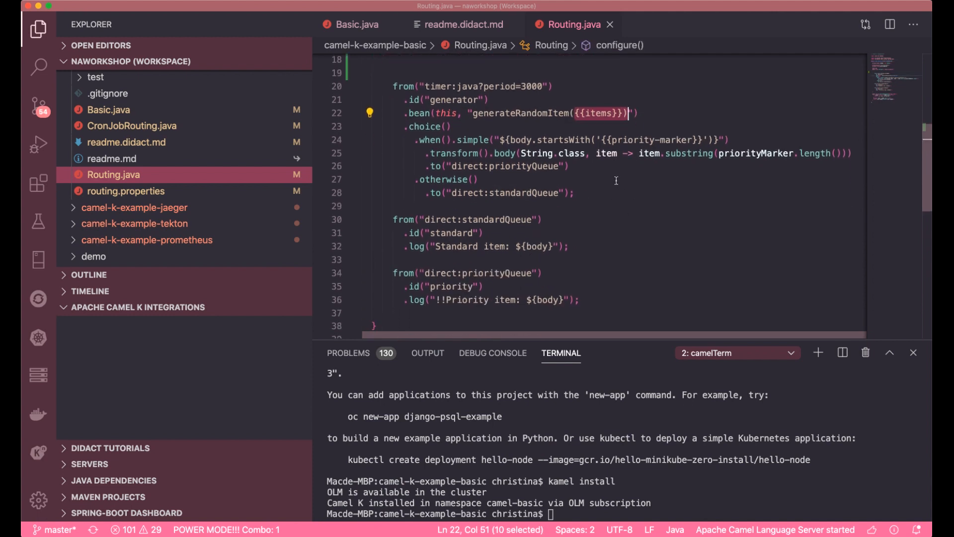
left_click(127, 191)
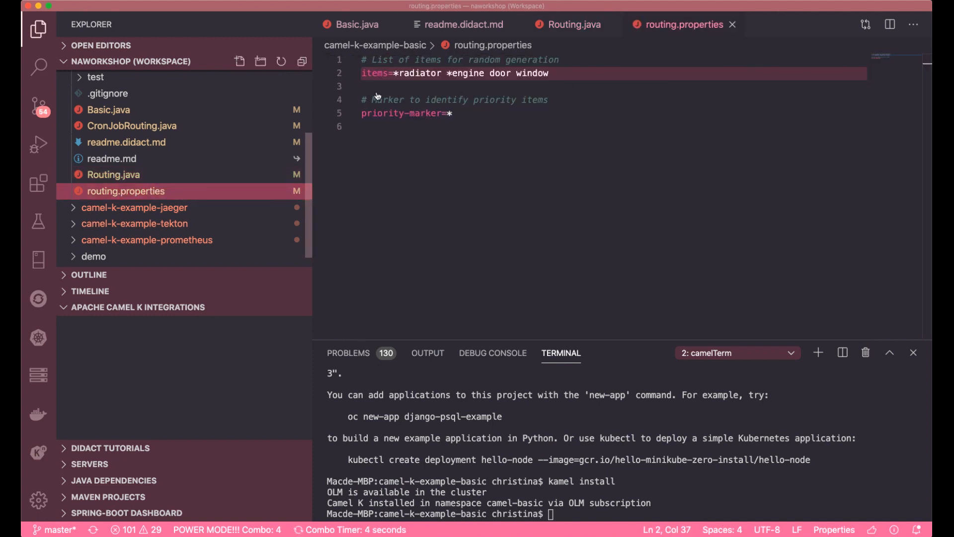
left_click(573, 24)
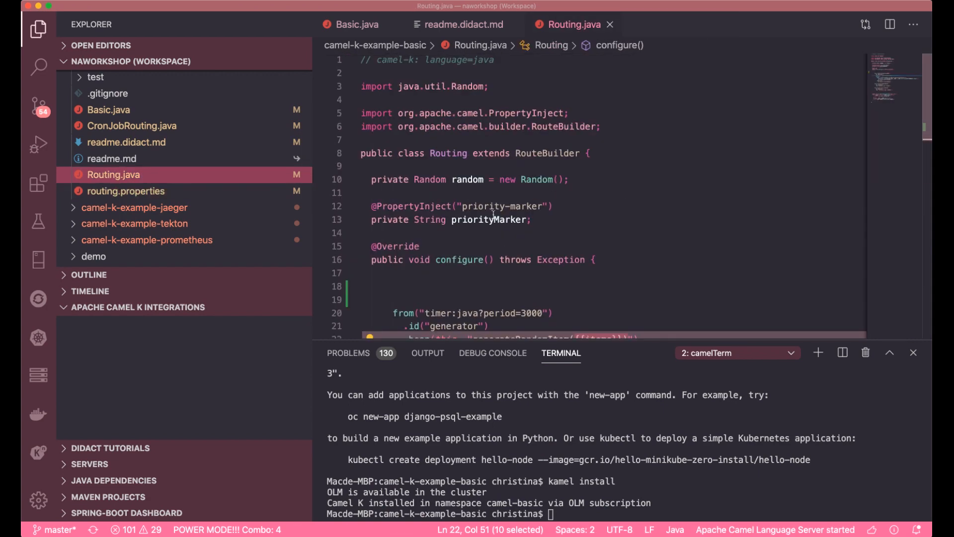
scroll("down", 3)
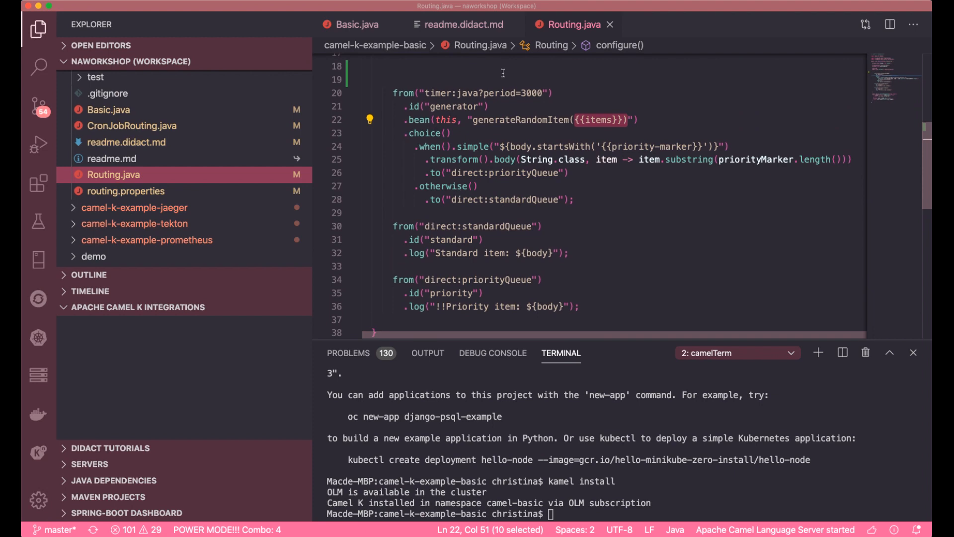
left_click(464, 24)
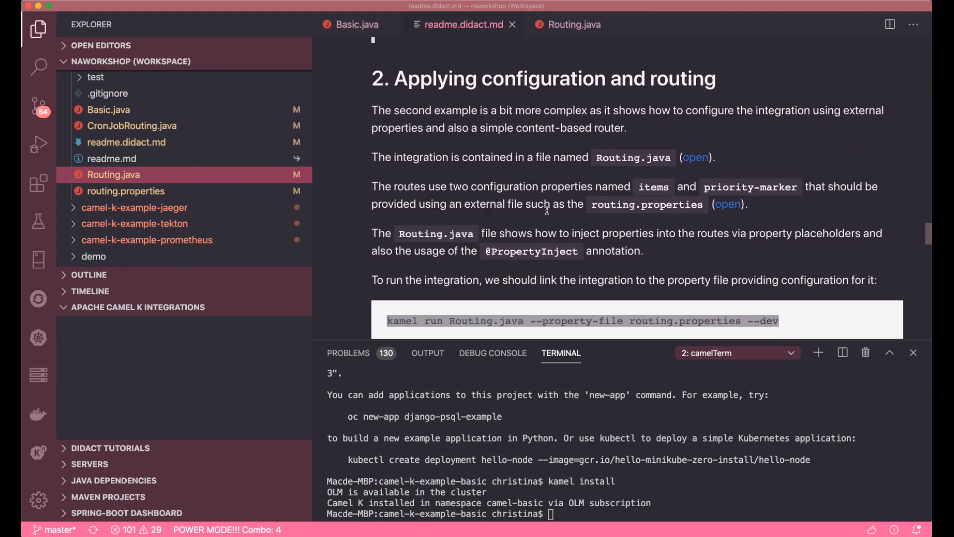
Run kamel run Routing.java --property-file routing.properties --dev and show routing.properties beside the logs
scroll("down", 3)
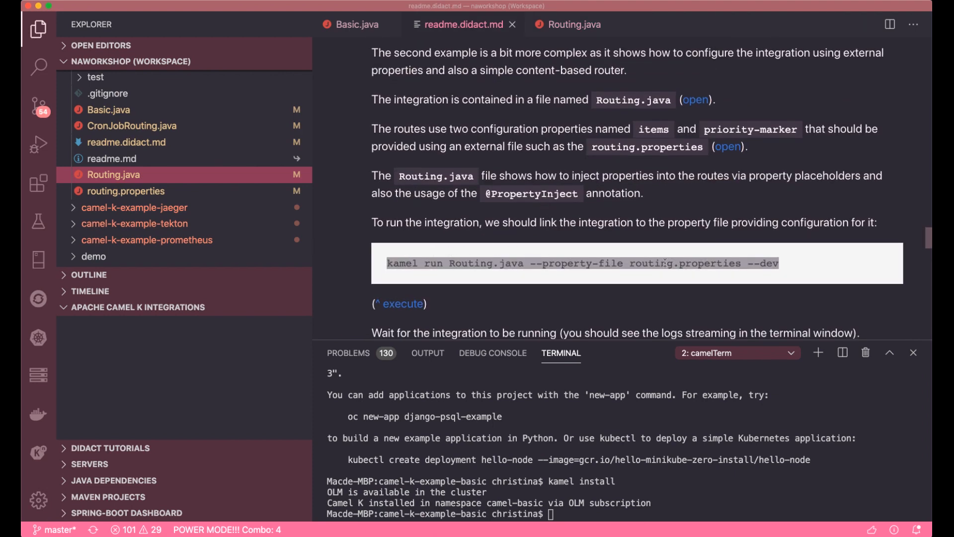
mouse_move(566, 286)
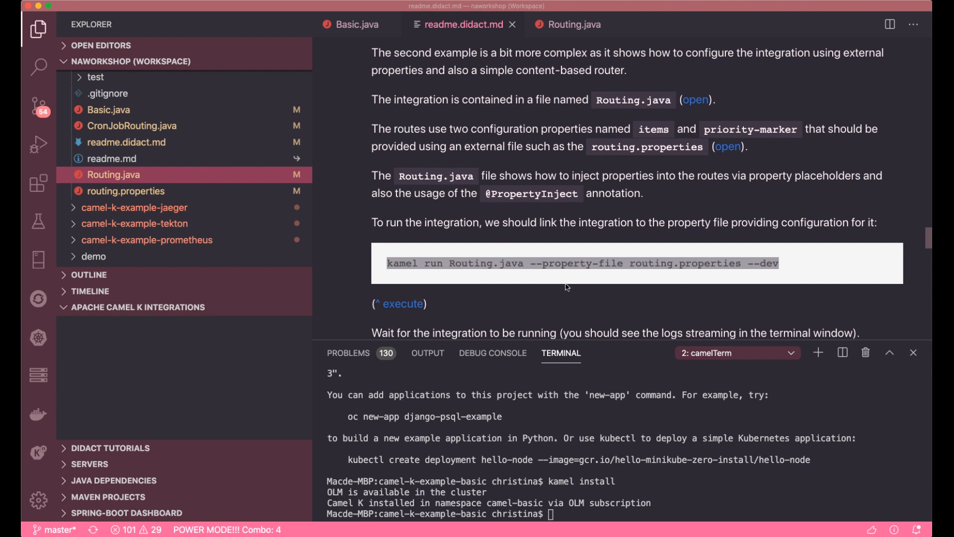
mouse_move(402, 304)
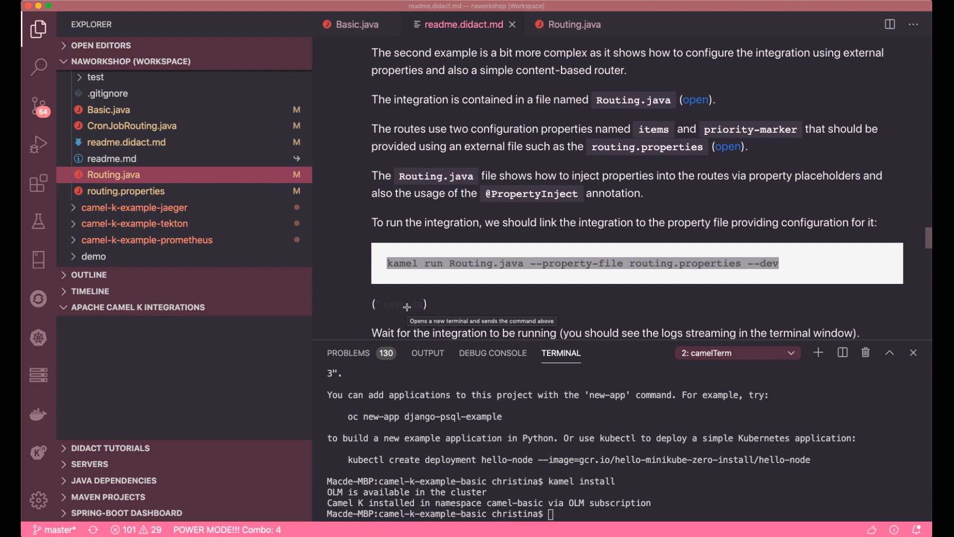
left_click(396, 304)
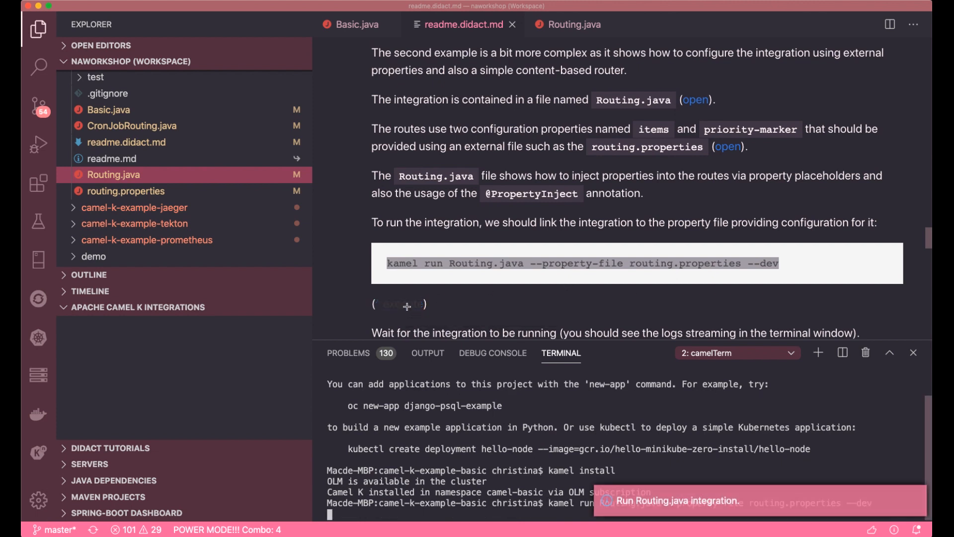
left_click(404, 304)
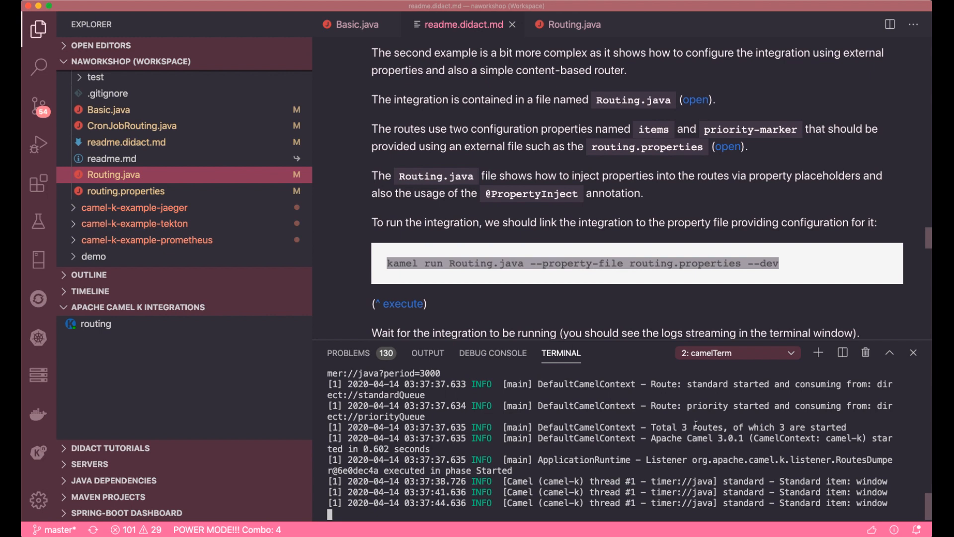
left_click(402, 303)
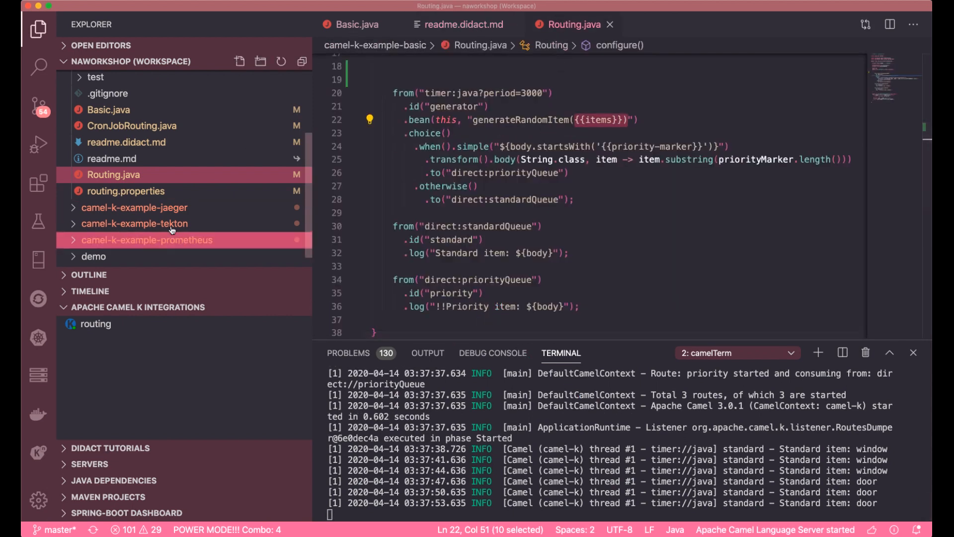
left_click(127, 191)
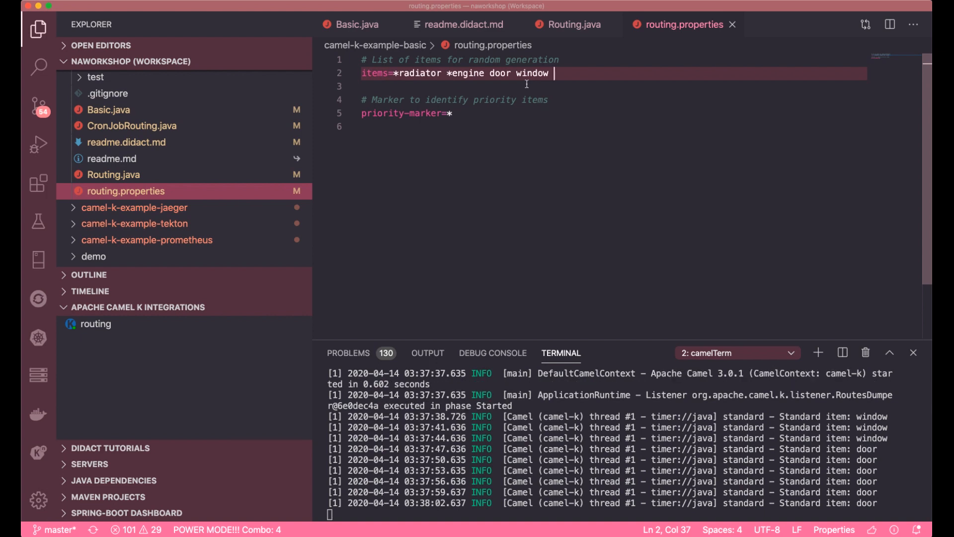
Append *chair as a priority-marked item to the items line in routing.properties
type("*c")
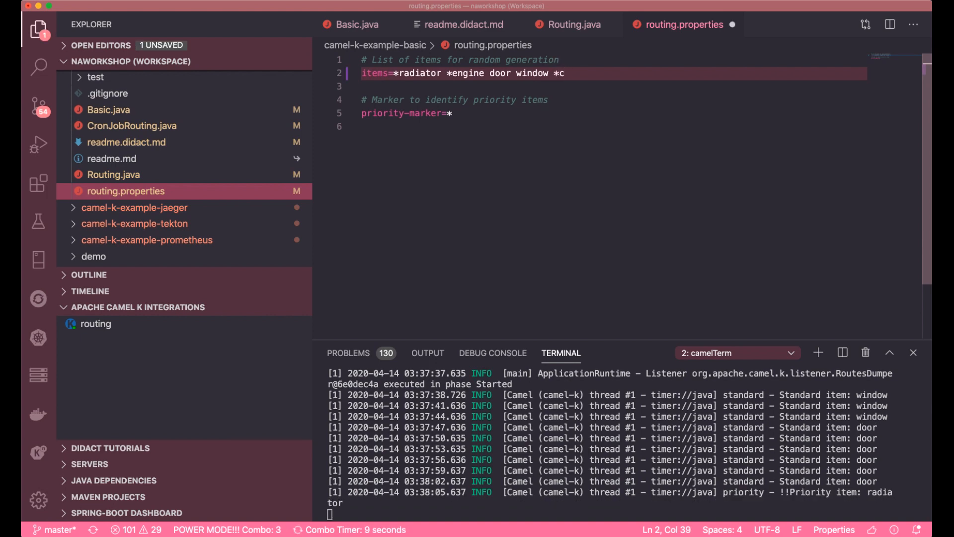
type("hair")
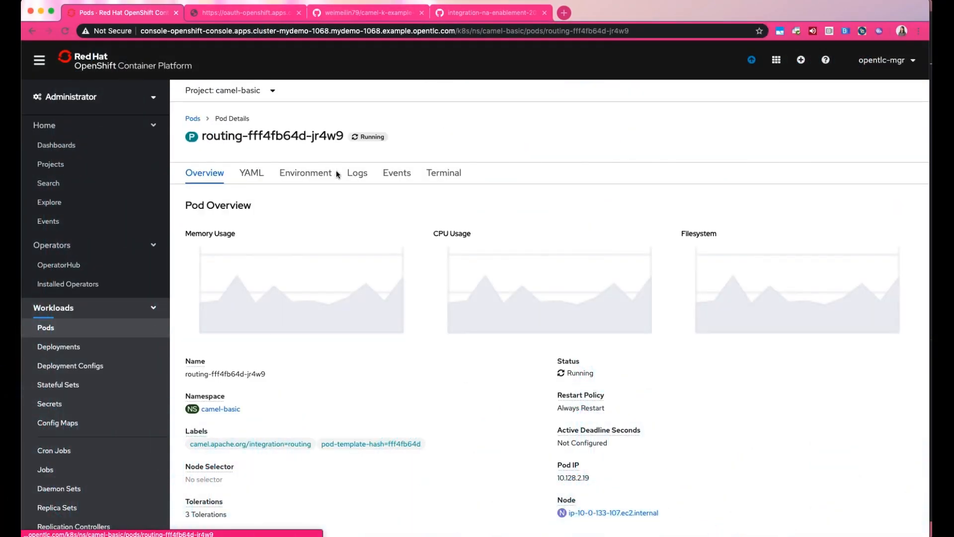
View the routing pod's Logs, then open the routing-properties config map under Workloads > Config Maps
left_click(356, 173)
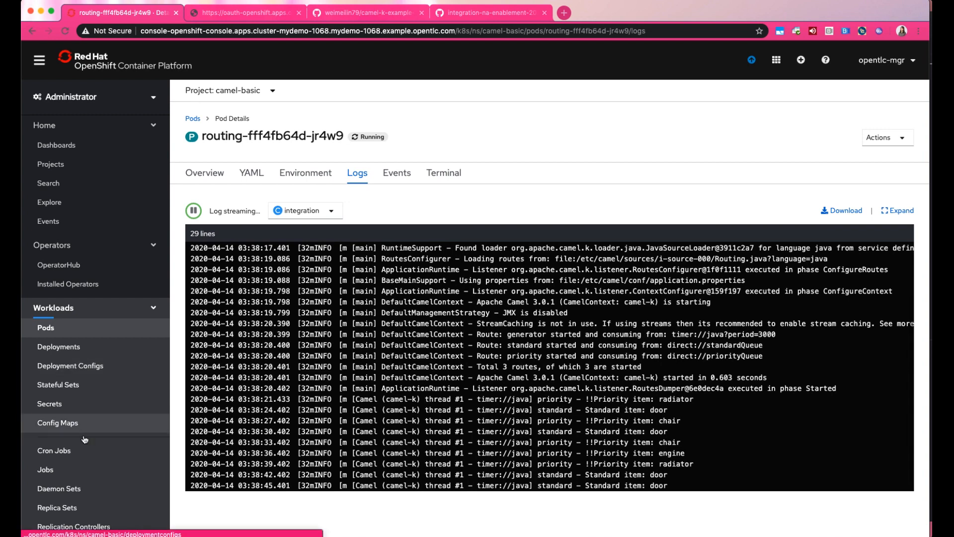
left_click(58, 423)
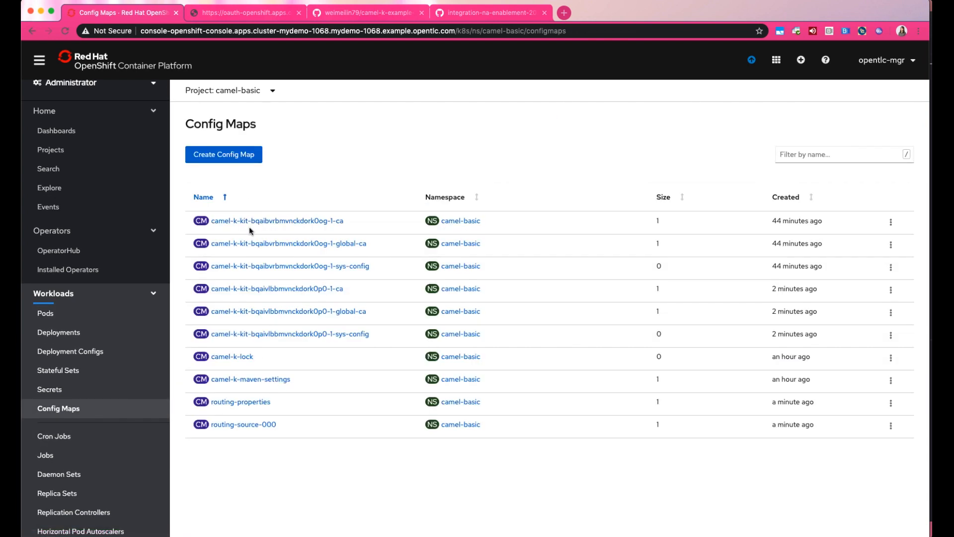
left_click(240, 401)
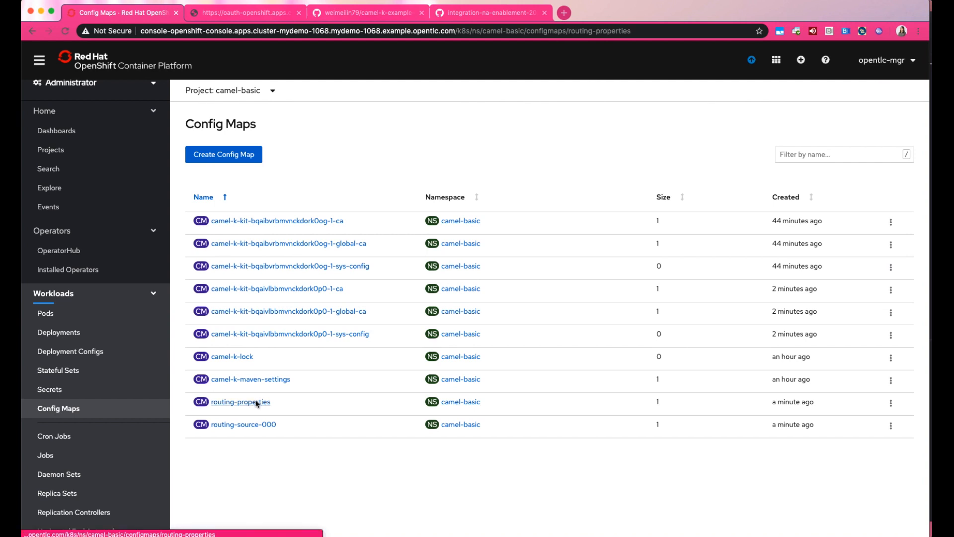
left_click(239, 402)
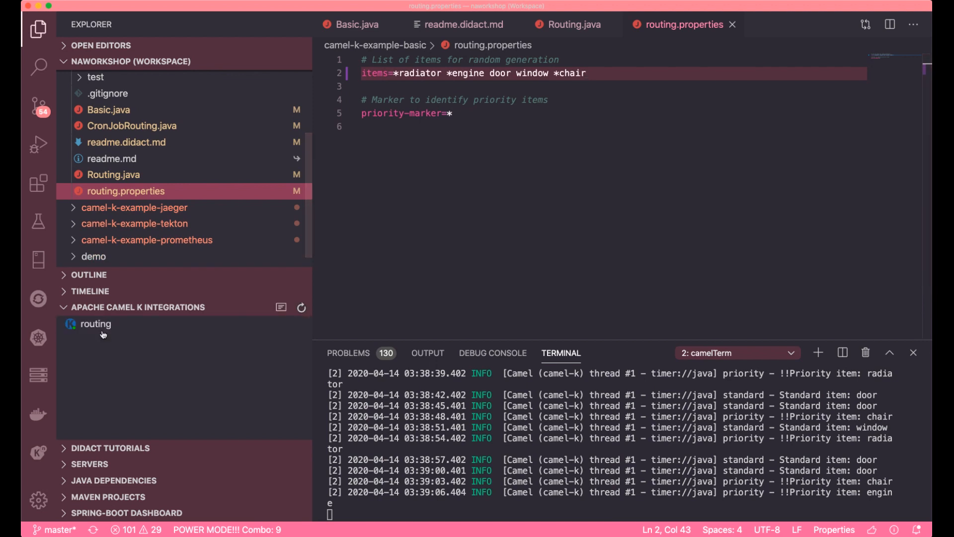
Remove the running dev-mode routing integration from the Camel K list
right_click(95, 323)
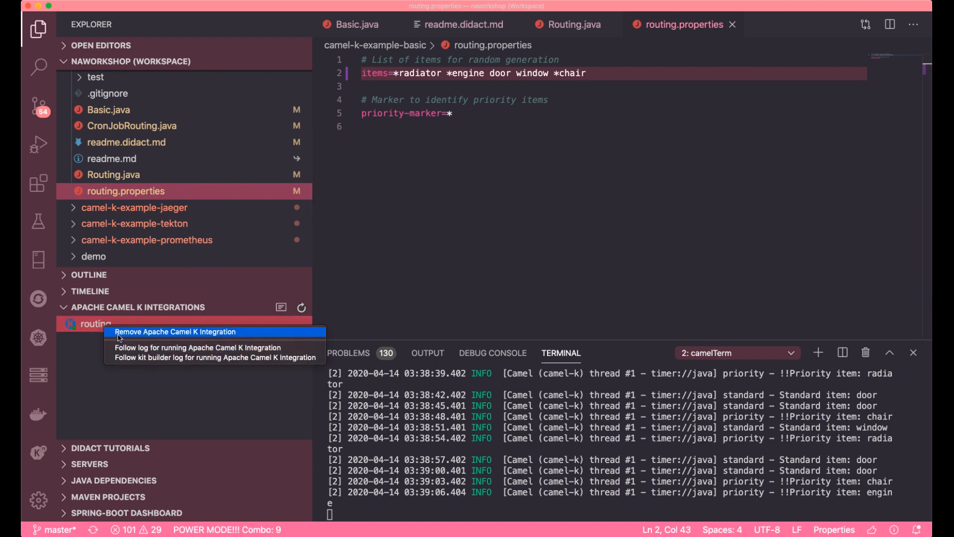
left_click(175, 331)
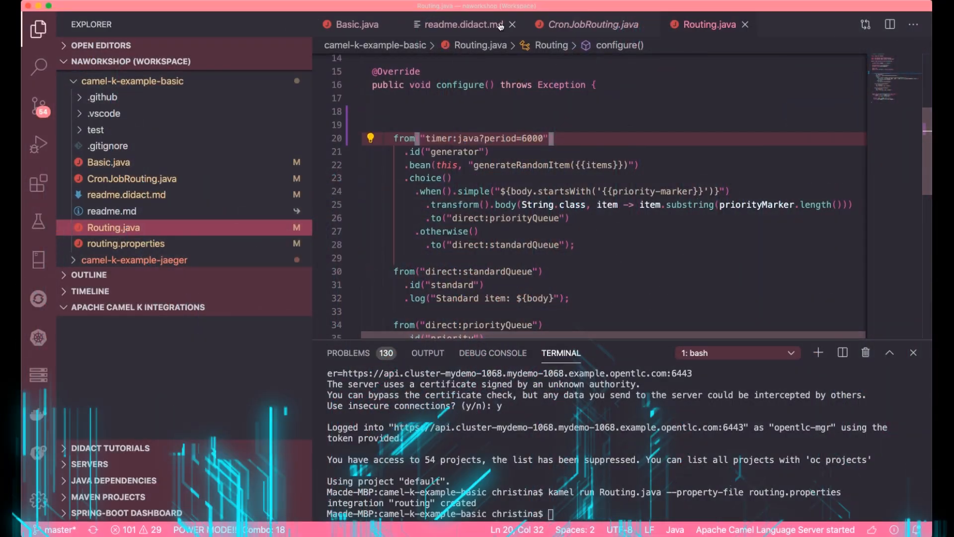
Follow the CronJob step, change Routing.java timer period=6000 to 60000, and act on the routing integration
left_click(459, 23)
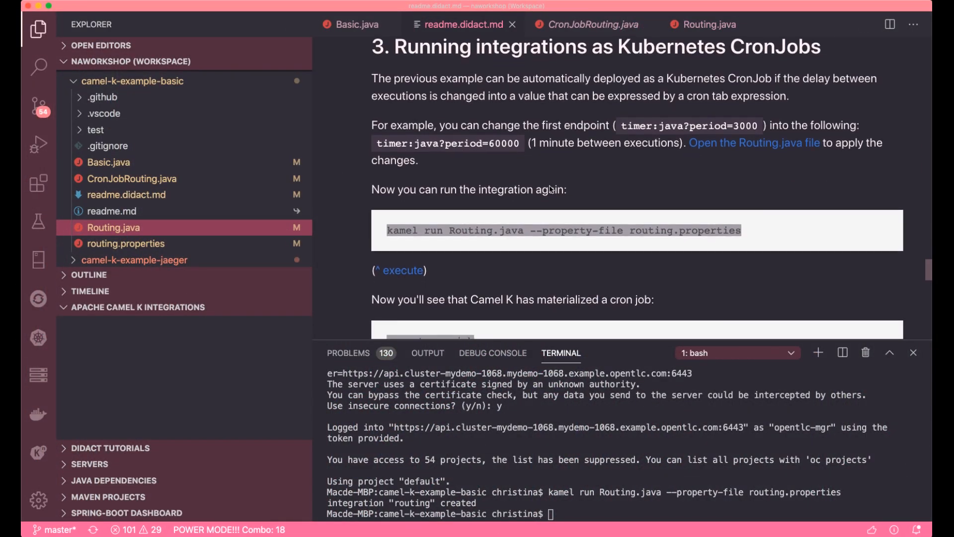
scroll("down", 3)
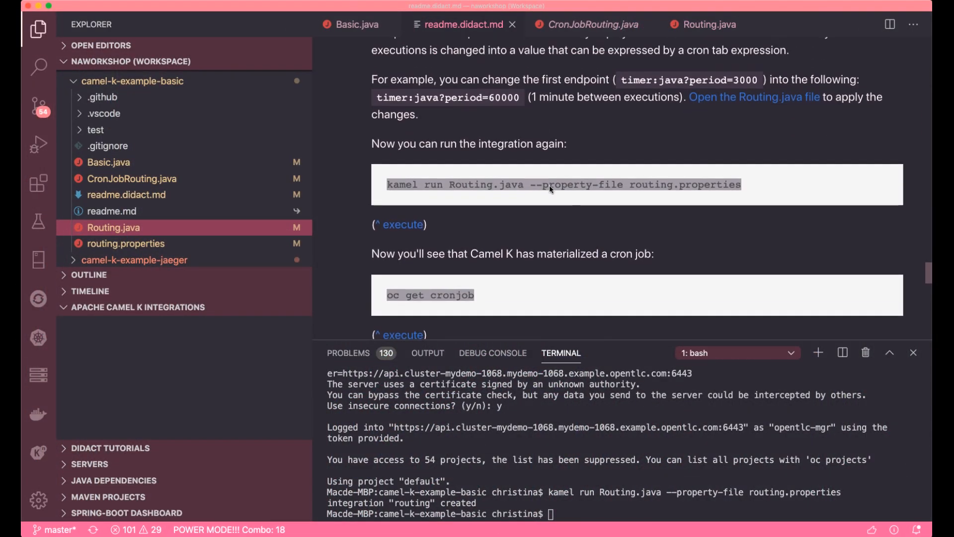
double_click(503, 97)
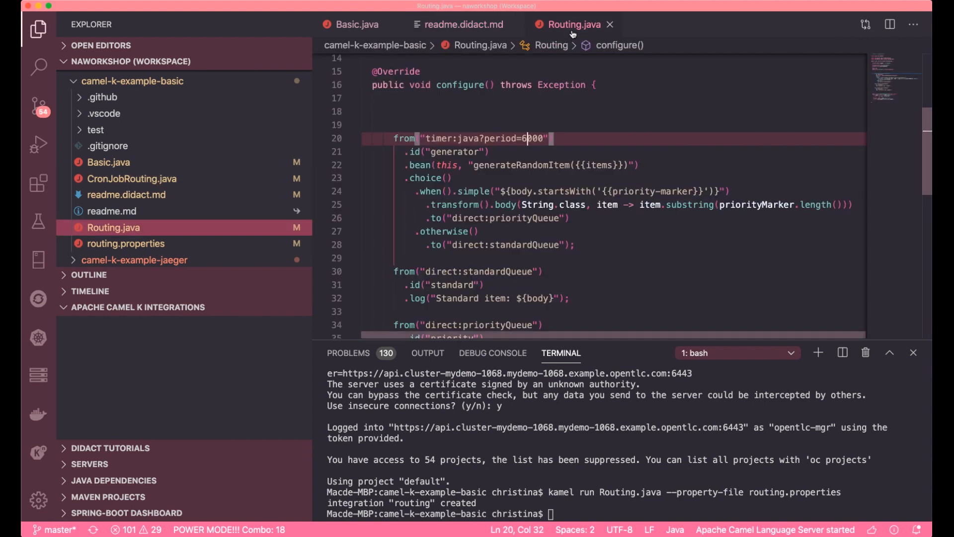
type("0")
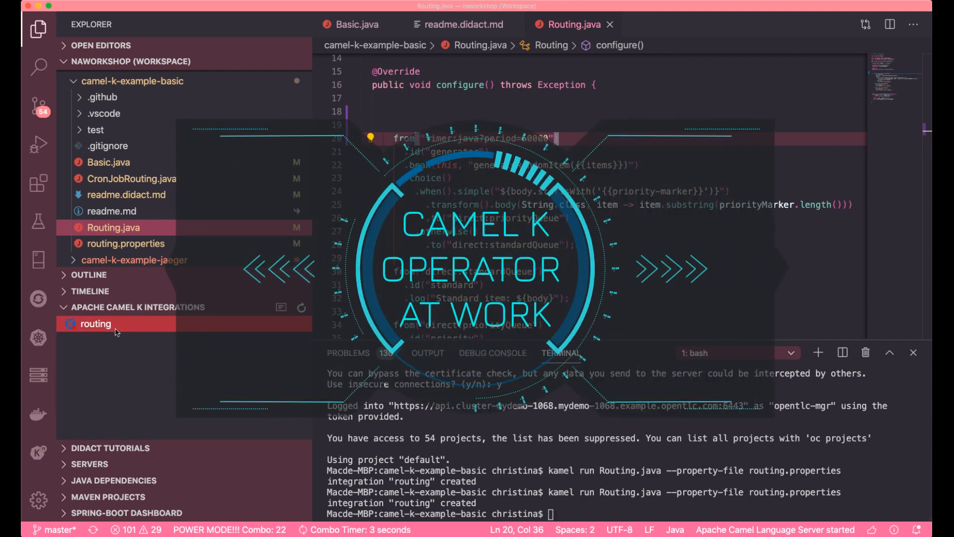
right_click(95, 323)
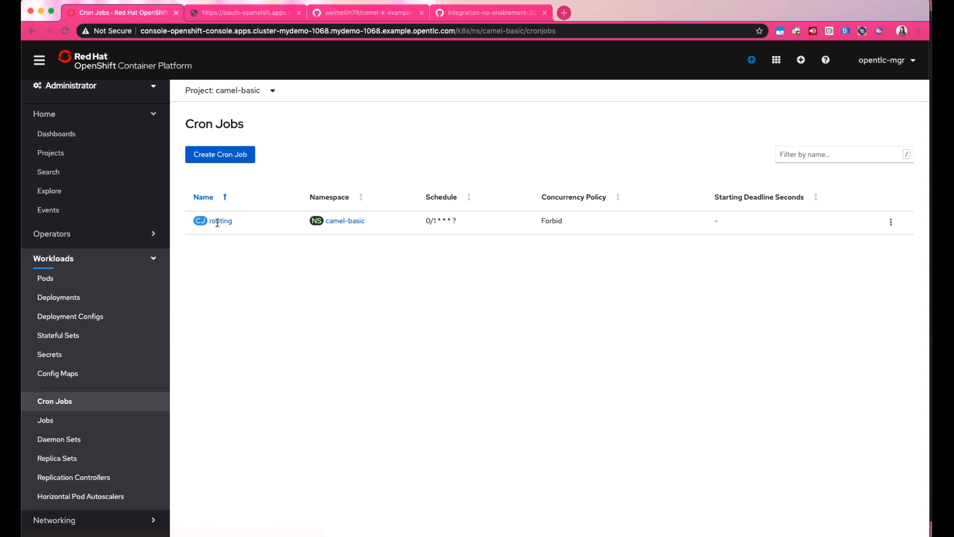
mouse_move(442, 221)
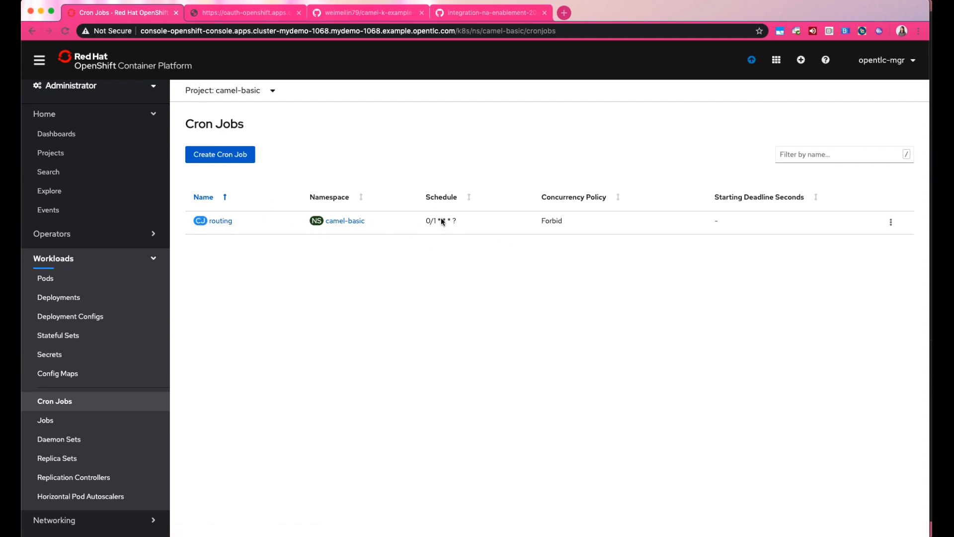
mouse_move(196, 261)
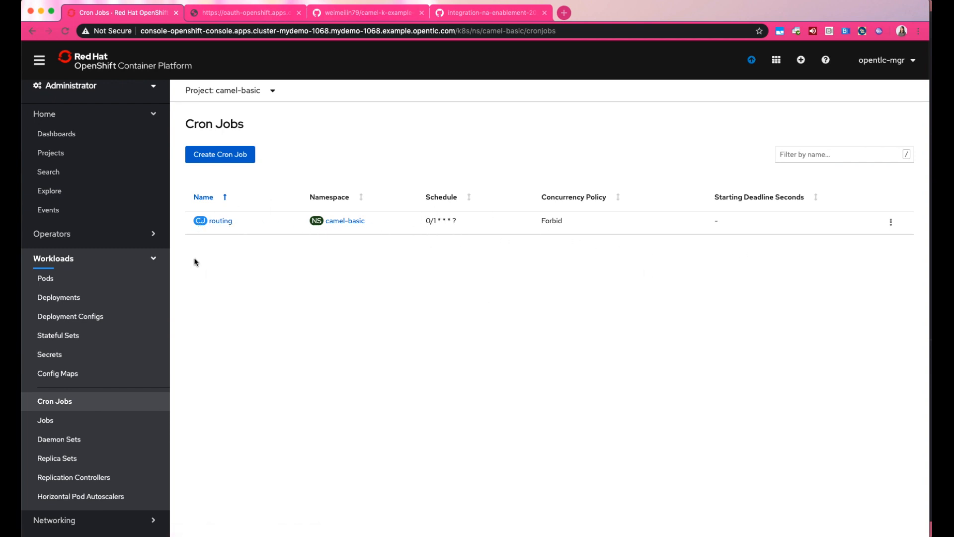
Inspect the routing cron job's YAML: every-minute schedule, mounted config maps and cron interceptor
left_click(220, 221)
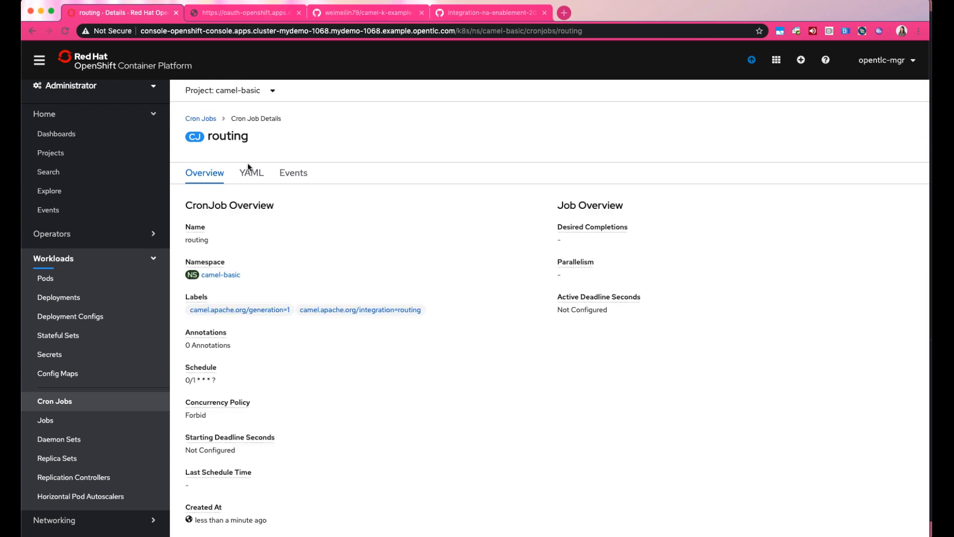
left_click(251, 172)
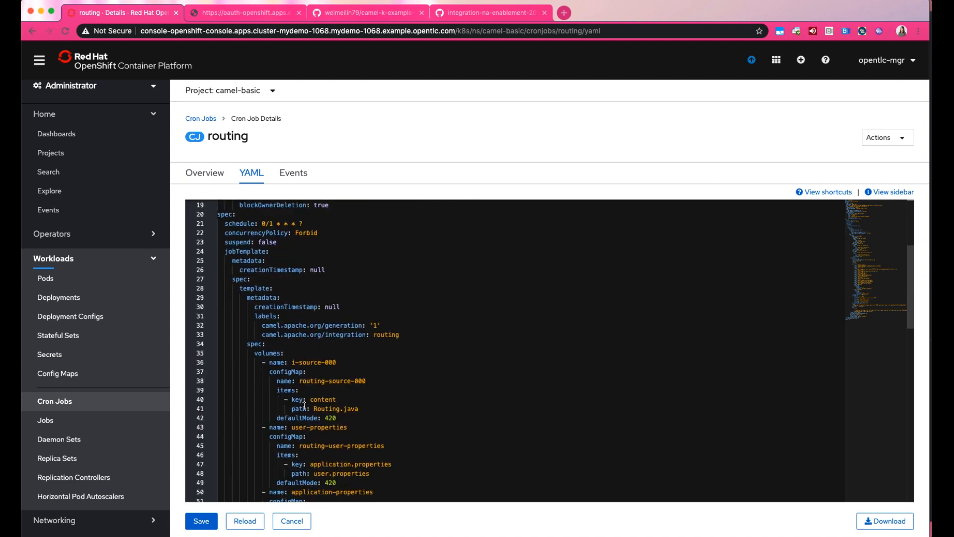
scroll("down", 3)
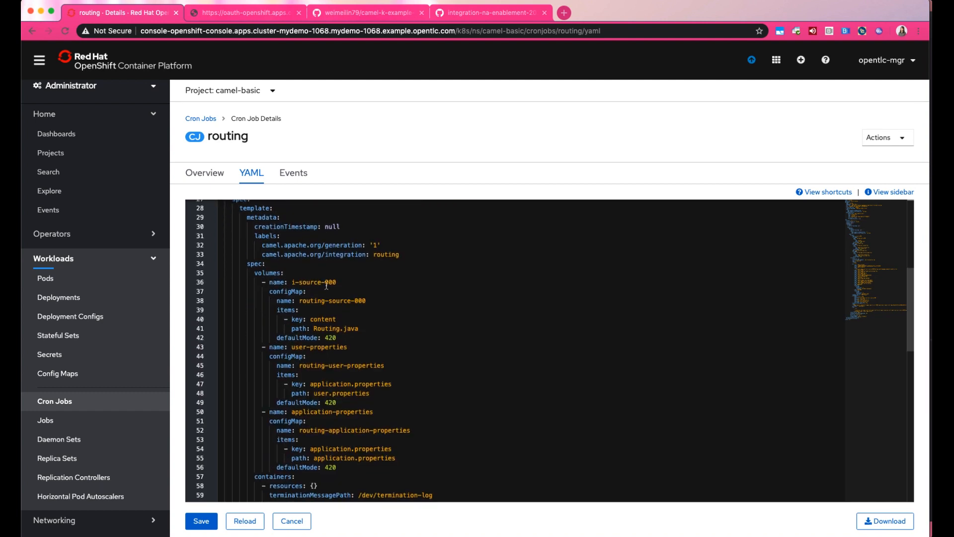
scroll("down", 3)
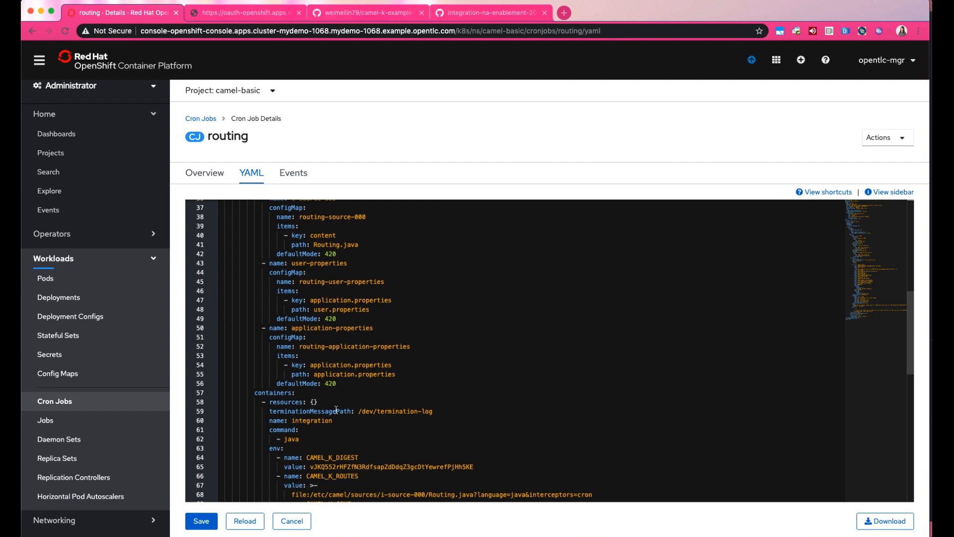
scroll("down", 3)
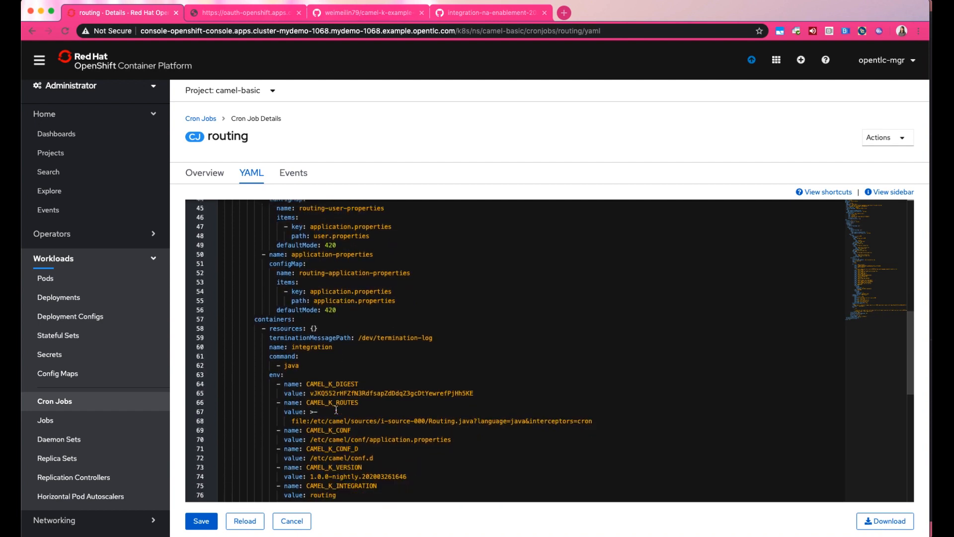
scroll("down", 3)
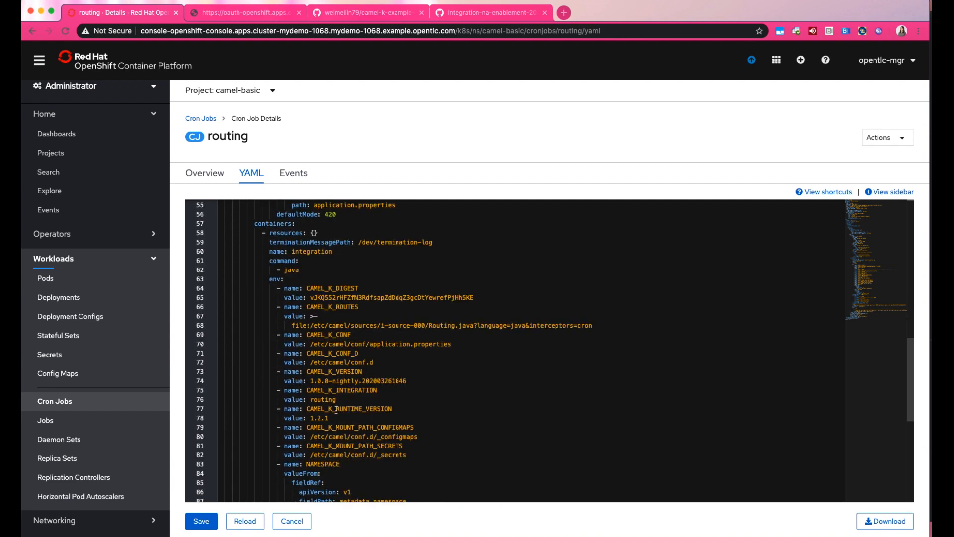
scroll("down", 3)
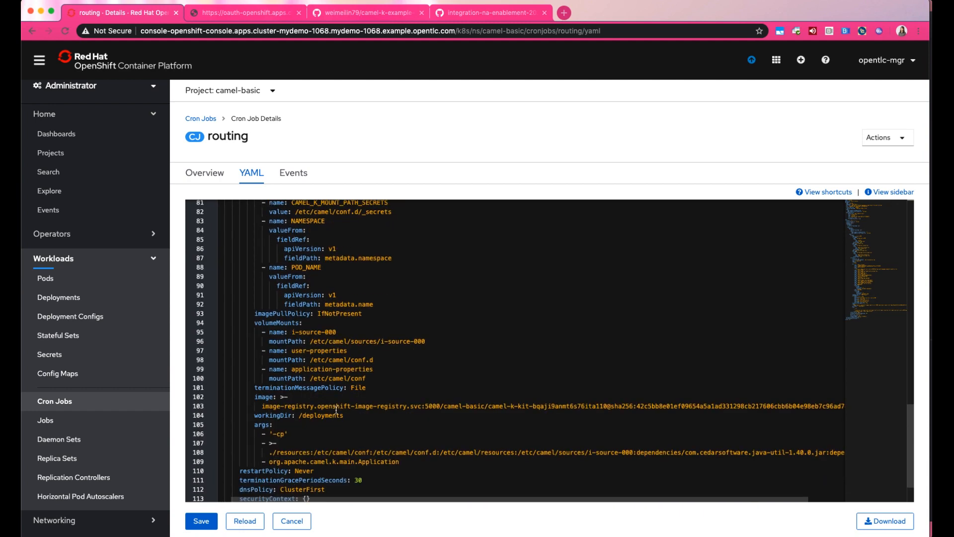
scroll("down", 3)
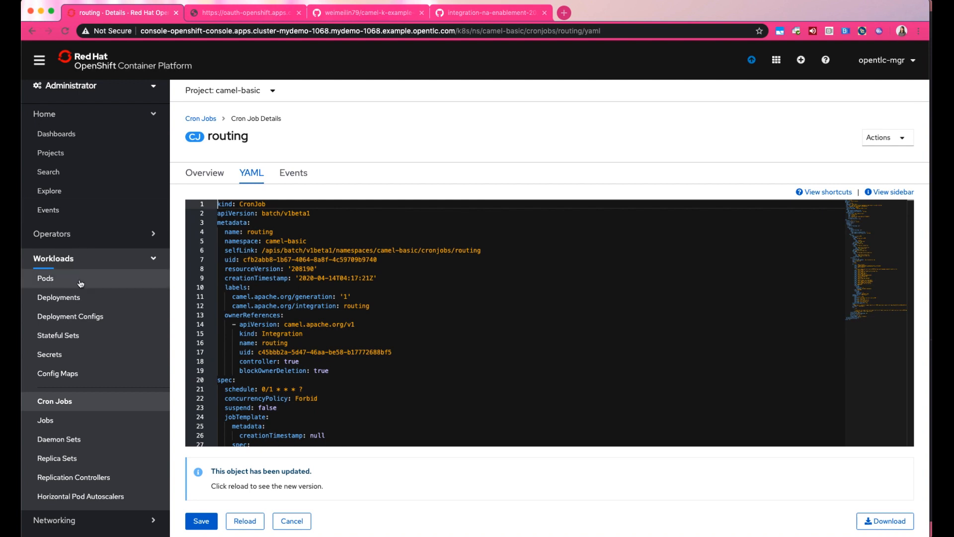
left_click(44, 278)
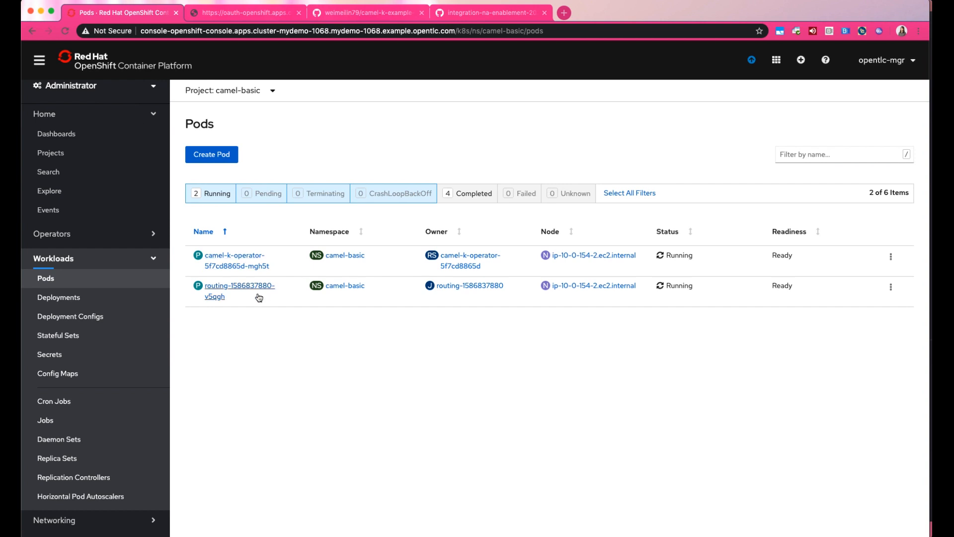
left_click(239, 290)
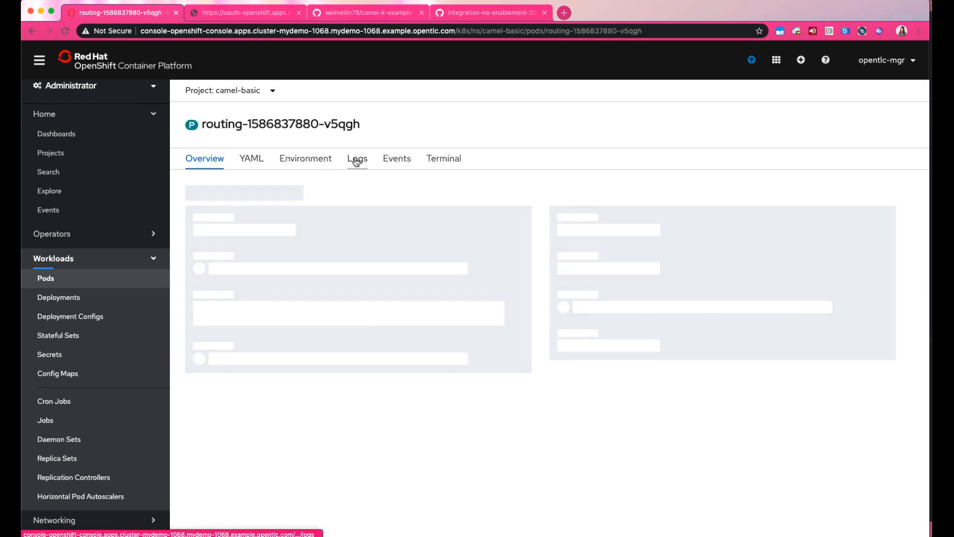
left_click(357, 158)
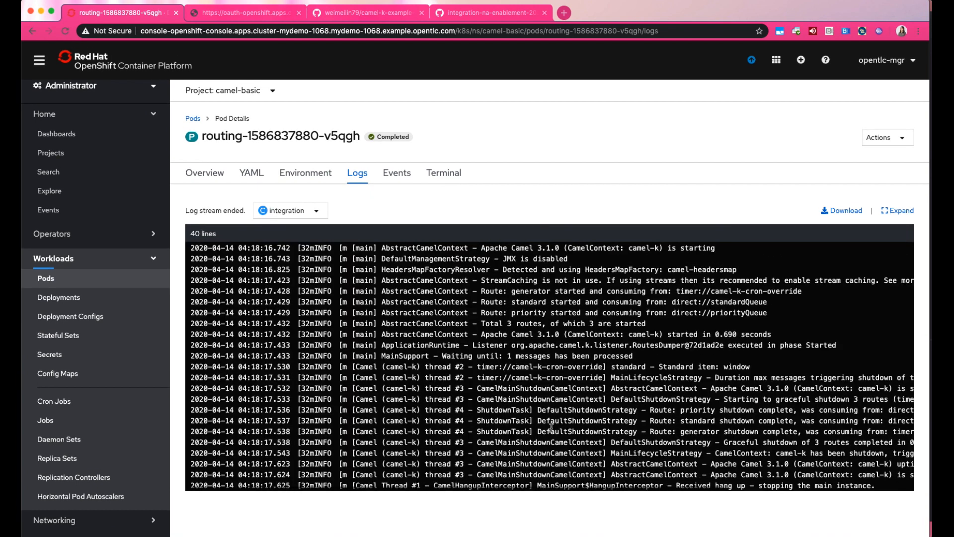
left_click(45, 278)
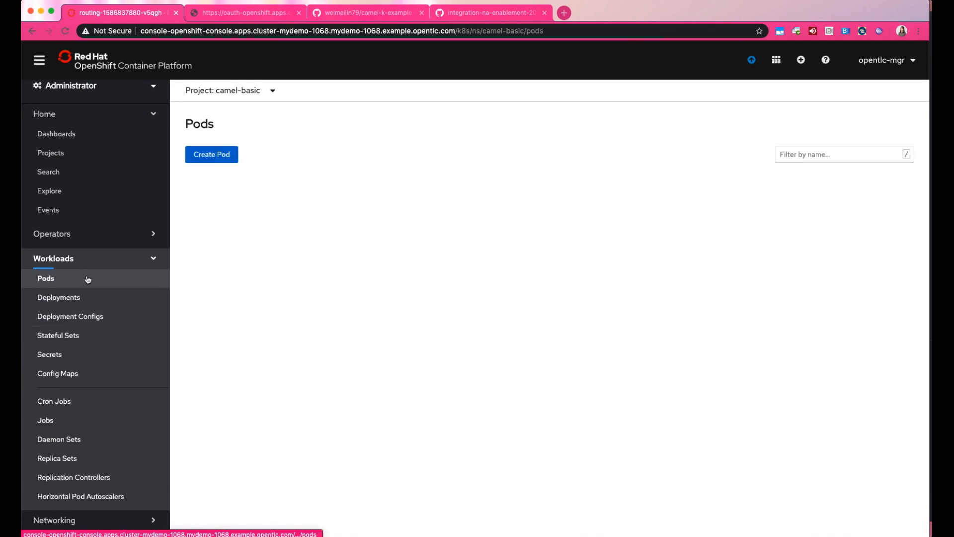